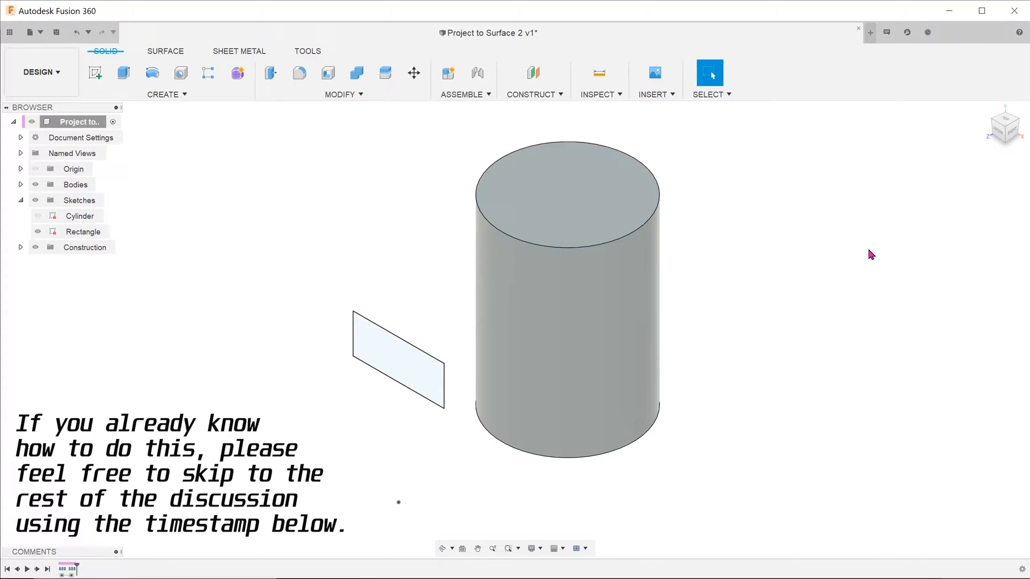
pyautogui.moveTo(798, 244)
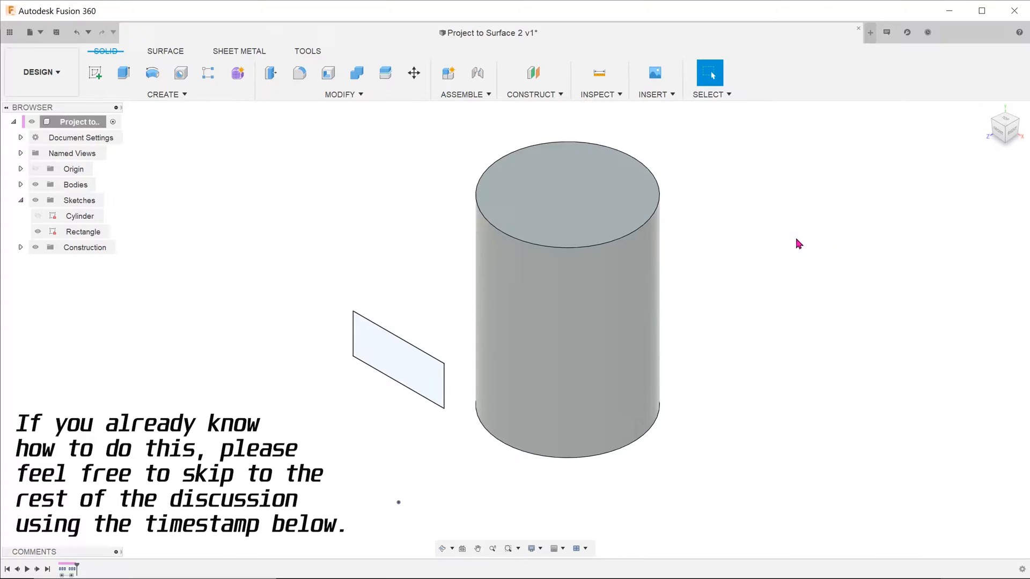
# Start a new sketch on the cylinder's top face.
pyautogui.click(567, 197)
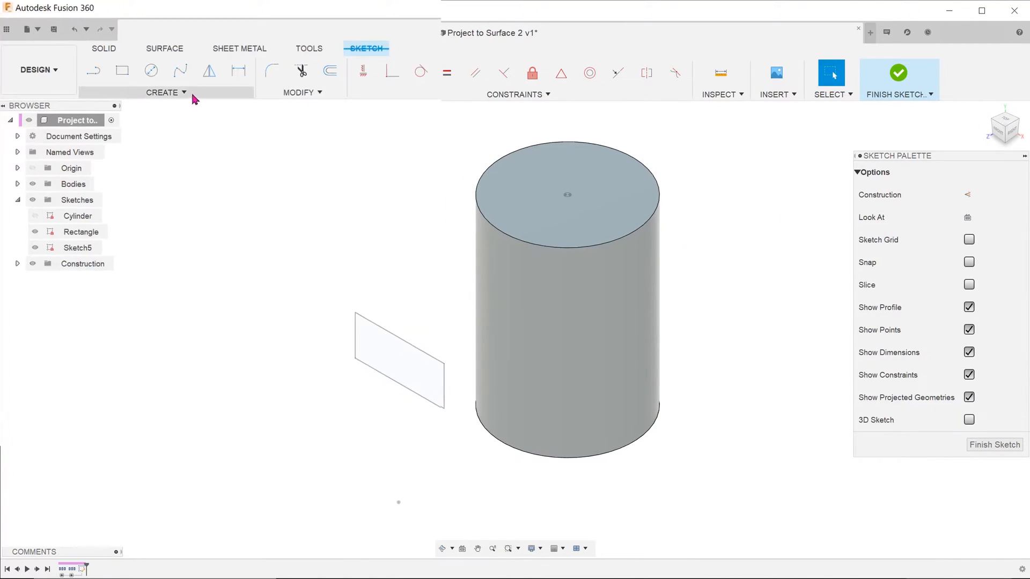
# Start Project To Surface with the cylinder side face and the rectangle's four curves selected.
pyautogui.click(162, 92)
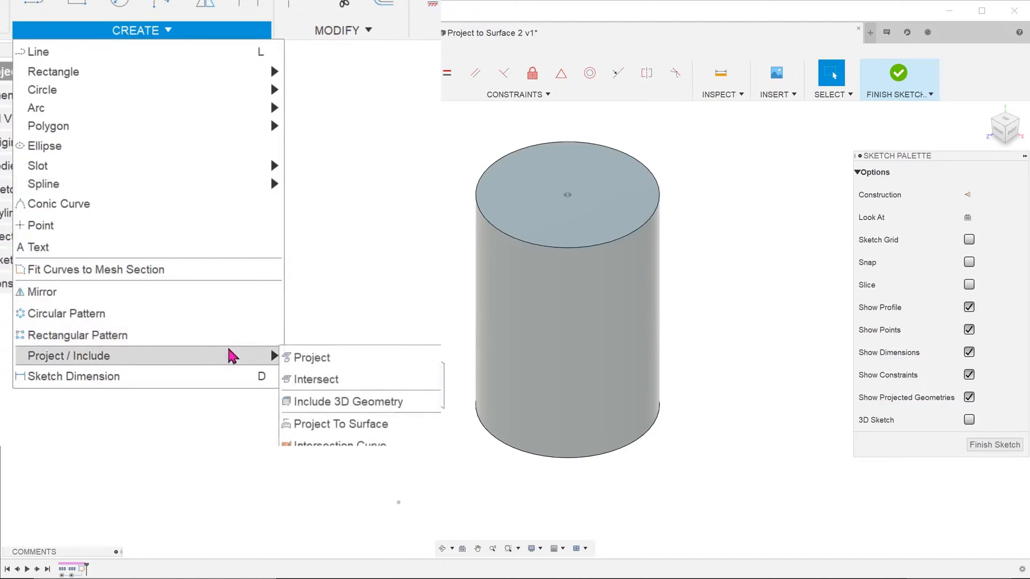
pyautogui.moveTo(342, 423)
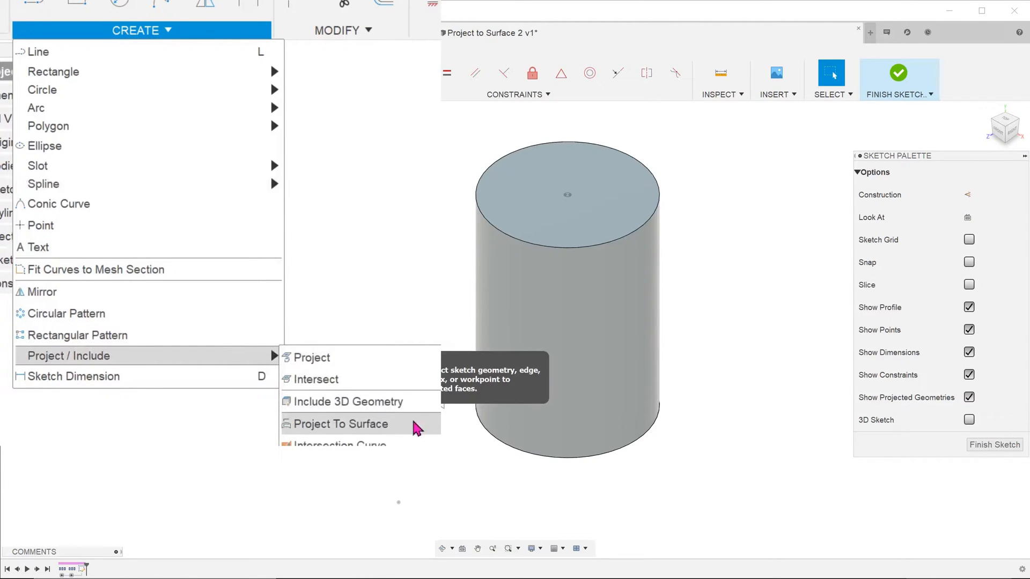
pyautogui.click(341, 423)
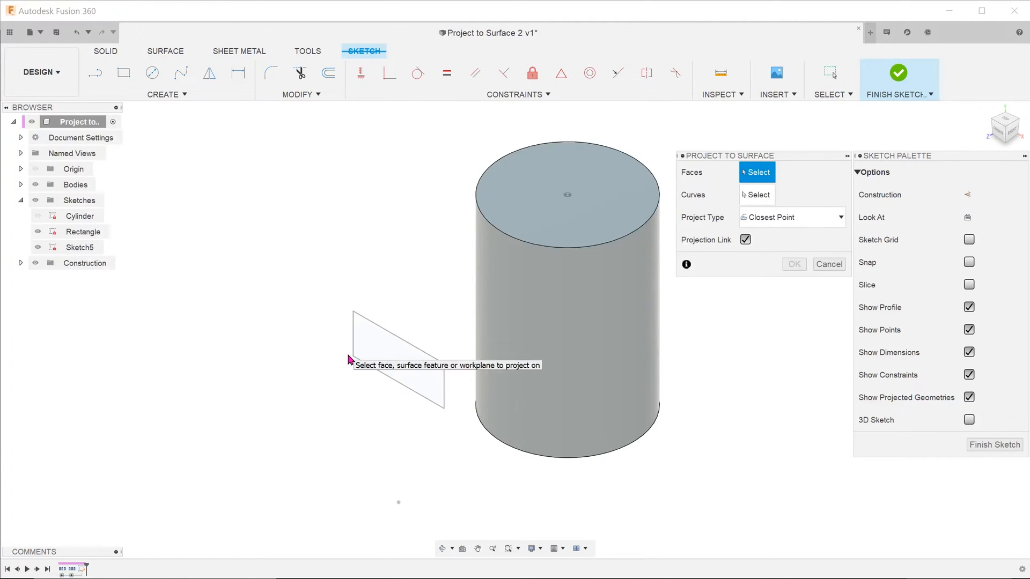
pyautogui.moveTo(500, 293)
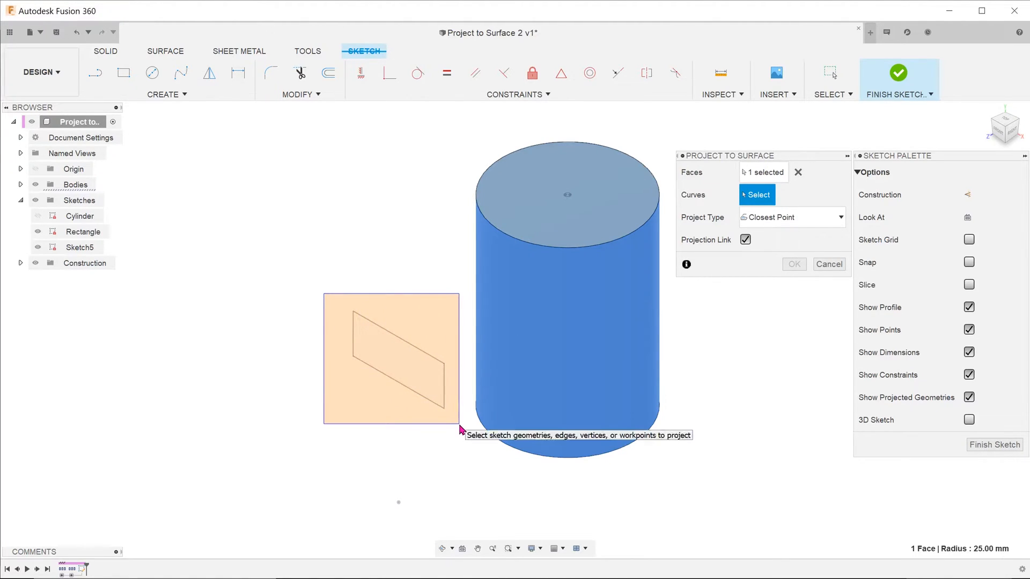
pyautogui.click(391, 360)
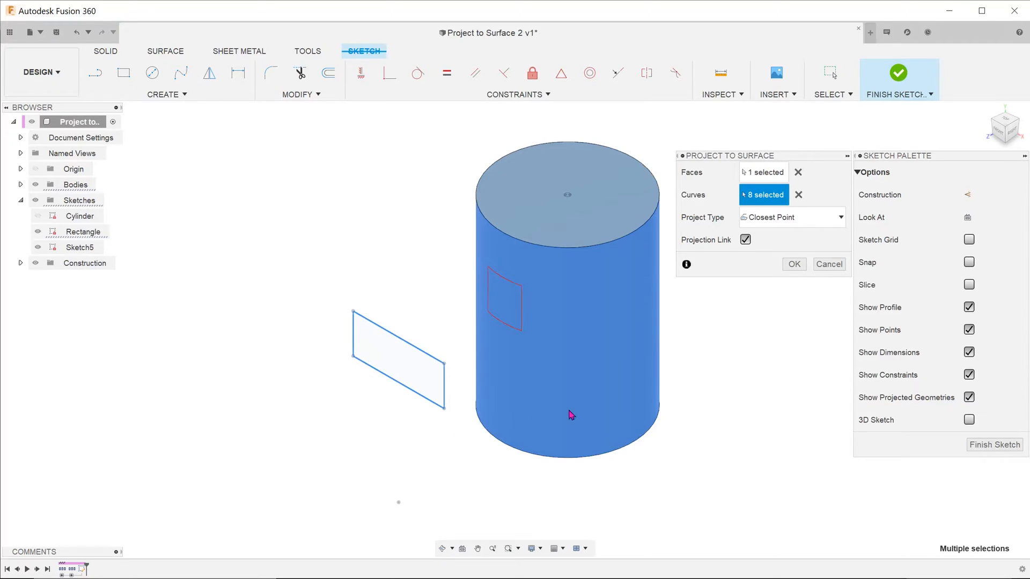
pyautogui.click(798, 195)
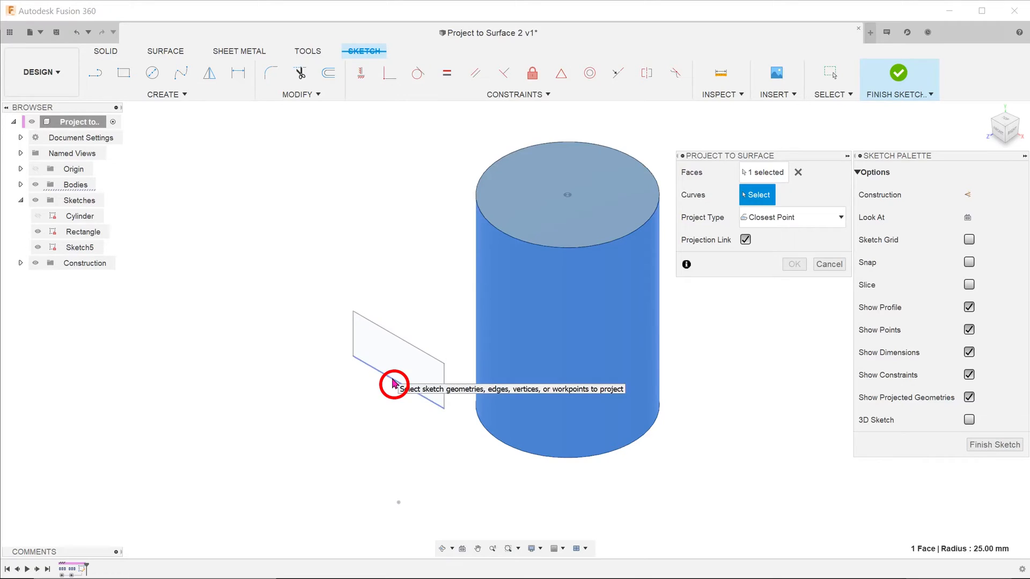
pyautogui.click(394, 357)
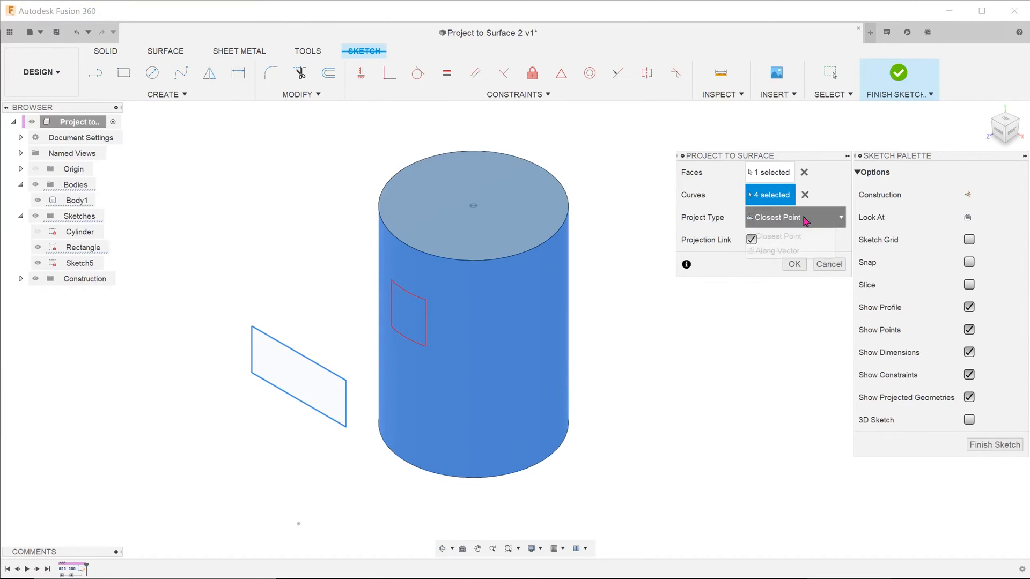
pyautogui.click(795, 217)
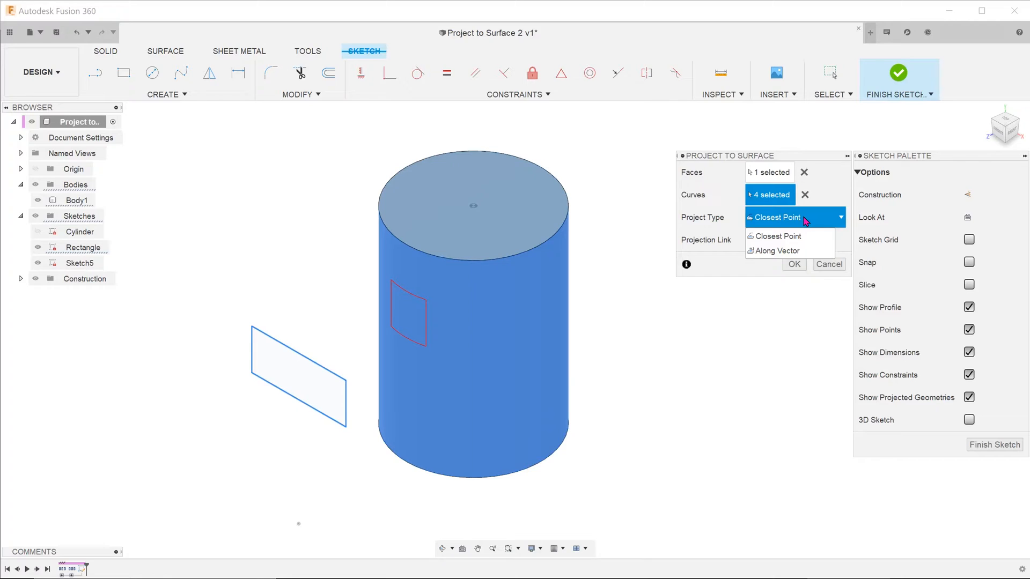
pyautogui.click(776, 236)
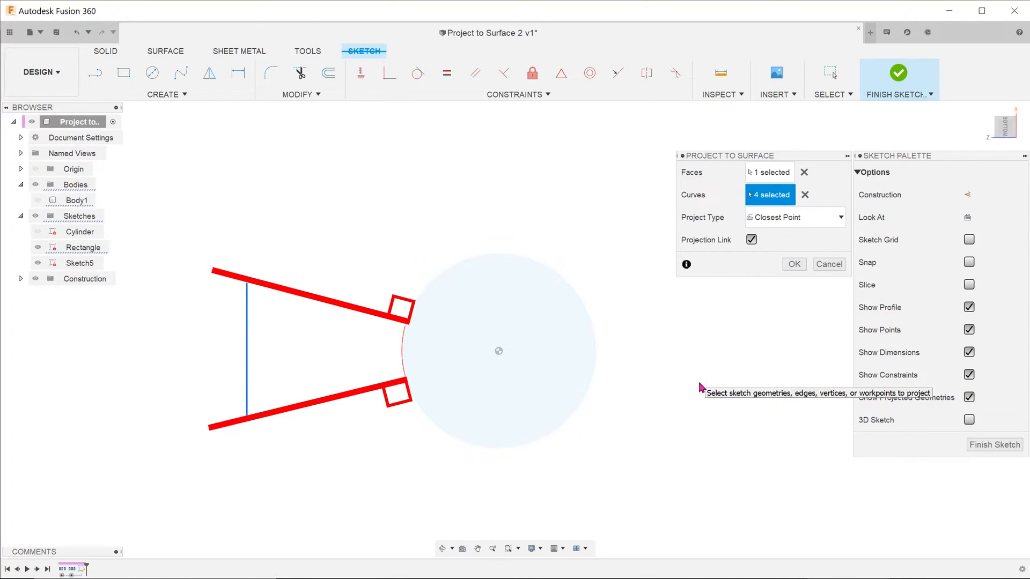
pyautogui.moveTo(702, 387)
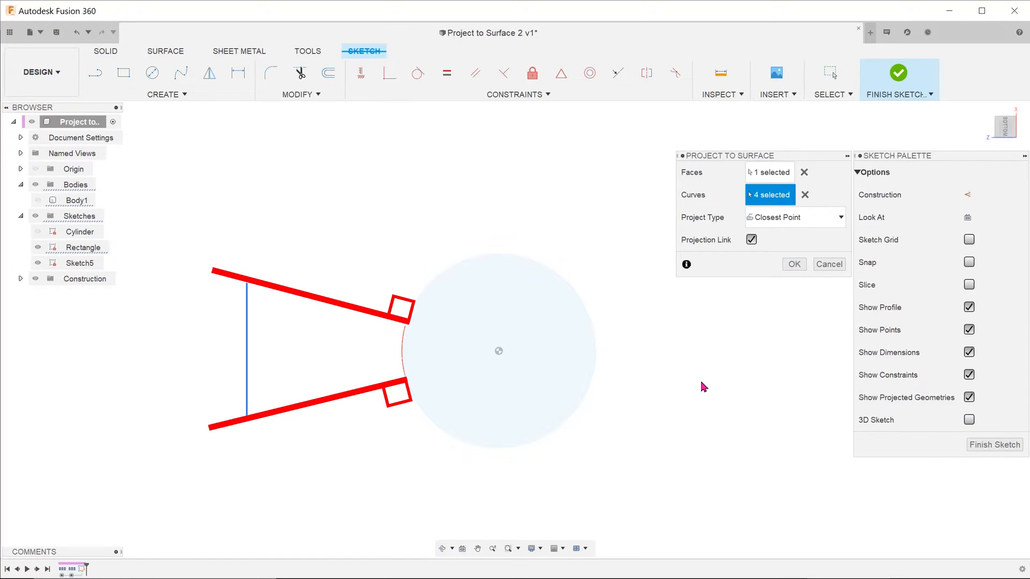
pyautogui.moveTo(703, 386)
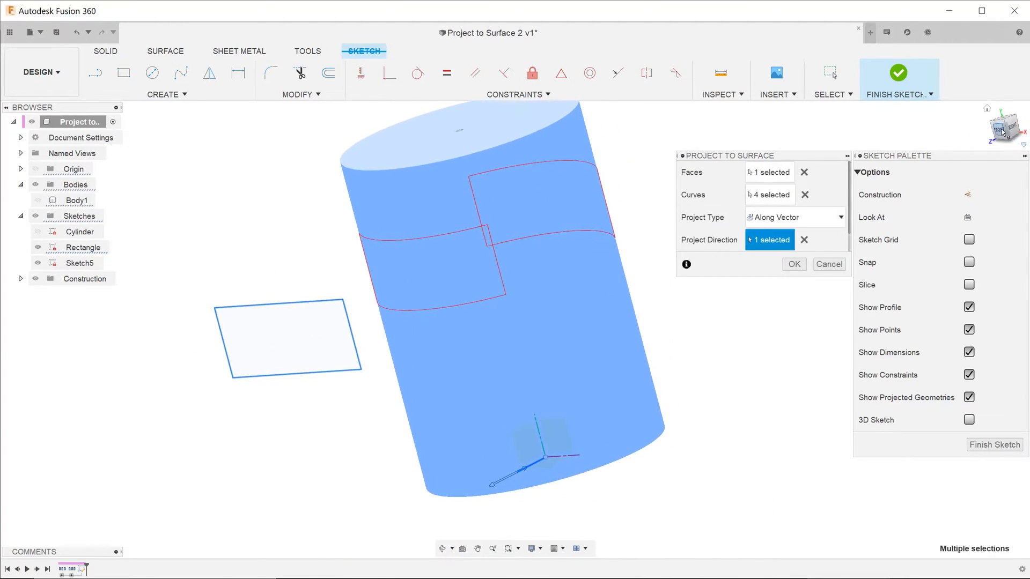
# Switch the projection to Along Vector with a chosen direction and confirm it.
pyautogui.click(1004, 126)
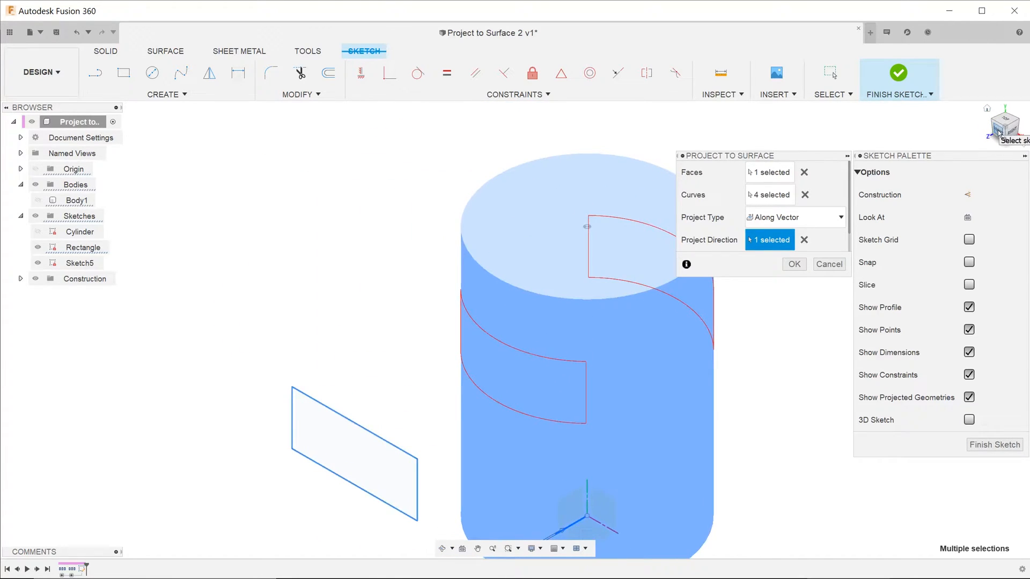
pyautogui.click(1003, 111)
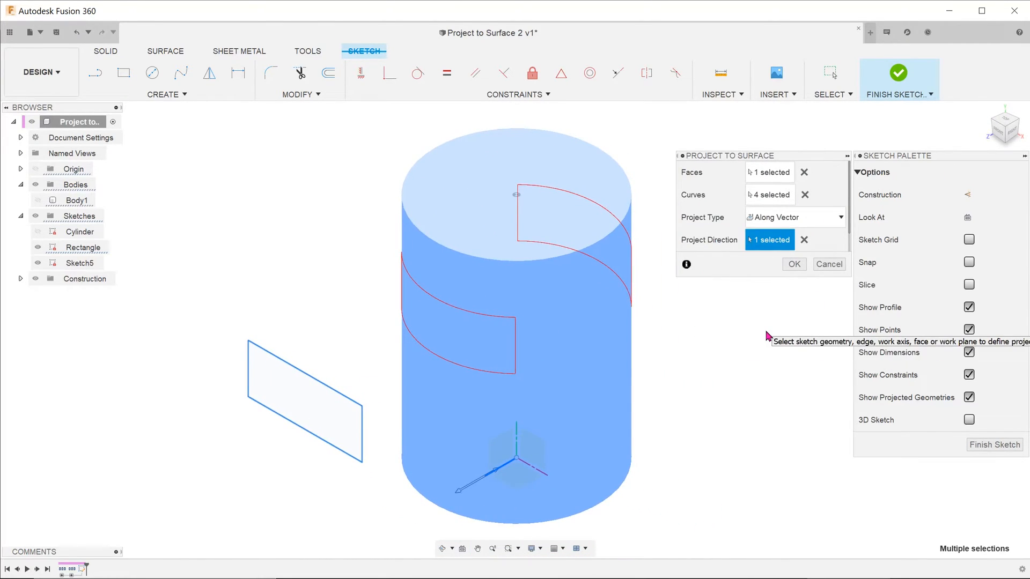
pyautogui.click(793, 263)
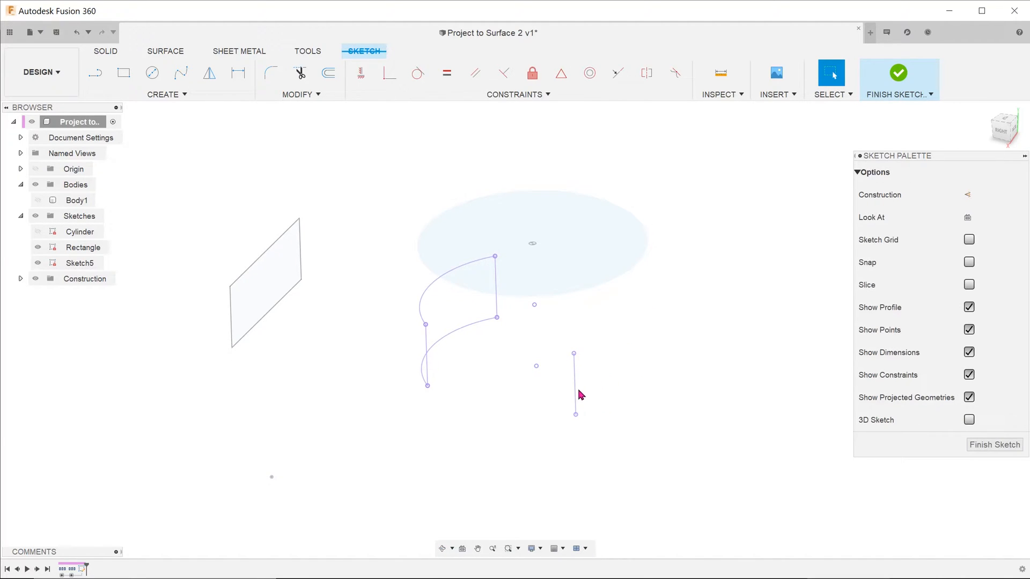
# Delete the stray straight line and finish Sketch5.
pyautogui.click(898, 72)
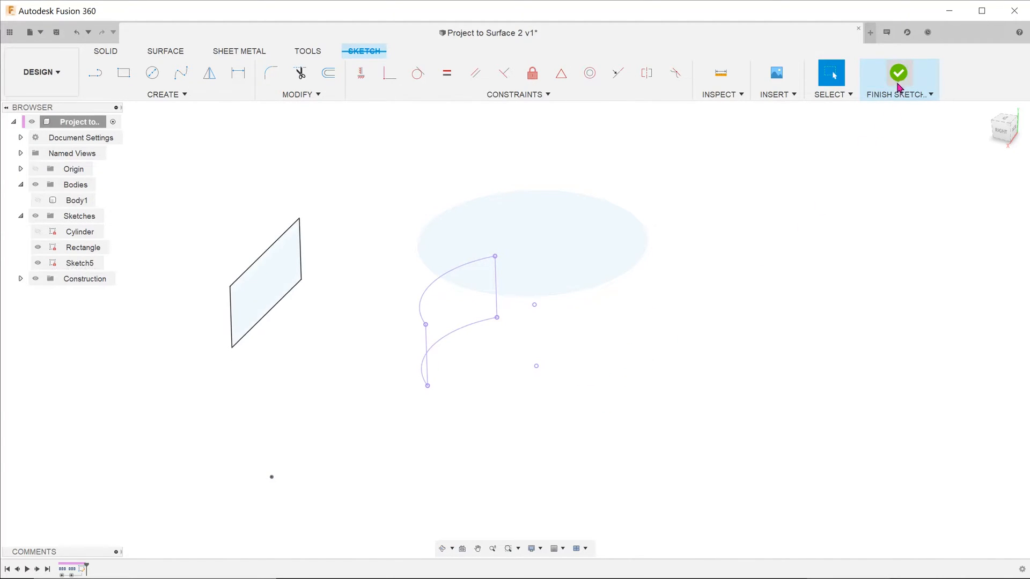
pyautogui.click(898, 79)
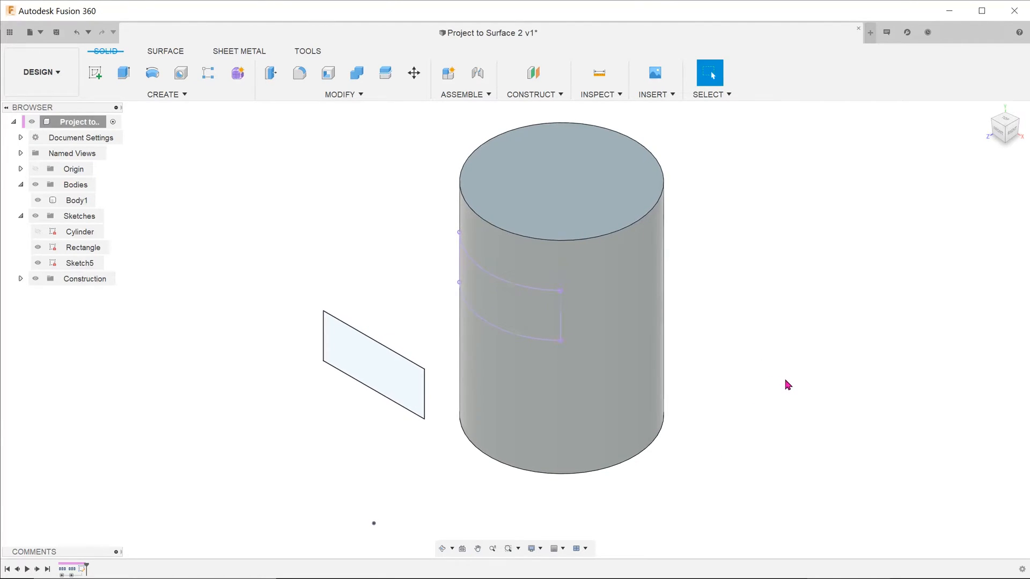
pyautogui.click(122, 73)
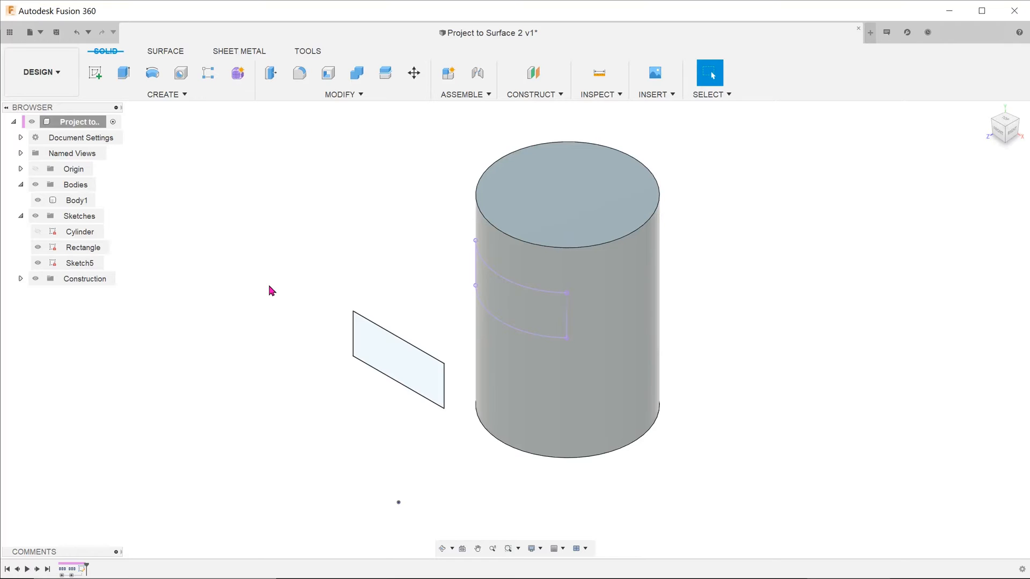
pyautogui.moveTo(255, 223)
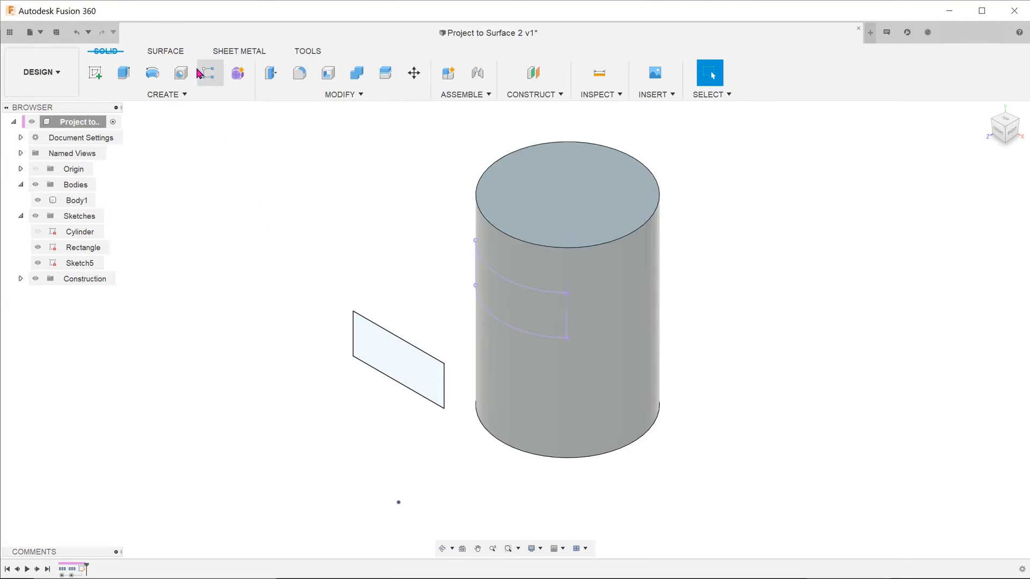
# In the Surface workspace, create a patch body with Curve 4 completing the four-curve boundary.
pyautogui.click(165, 51)
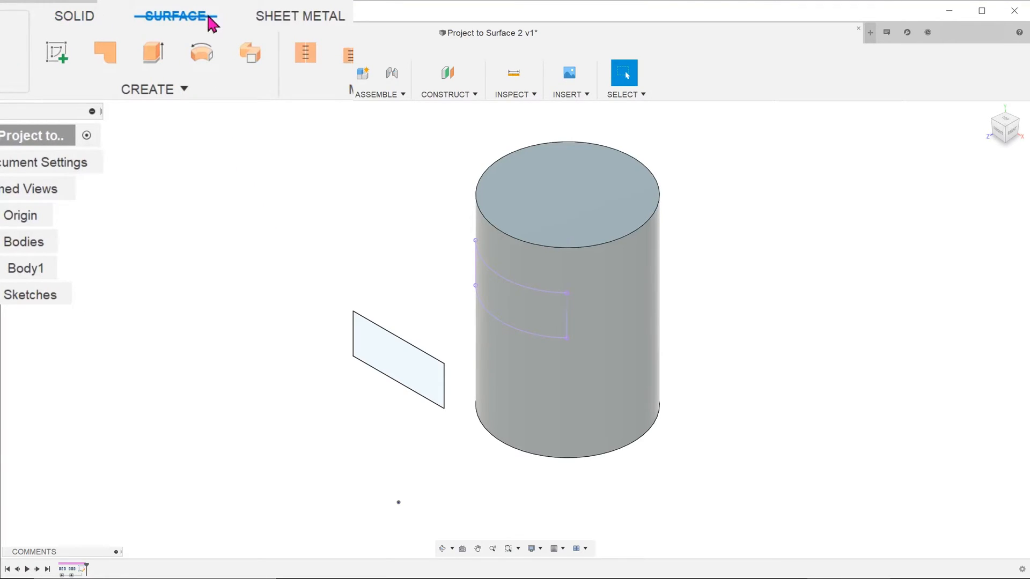
pyautogui.click(154, 89)
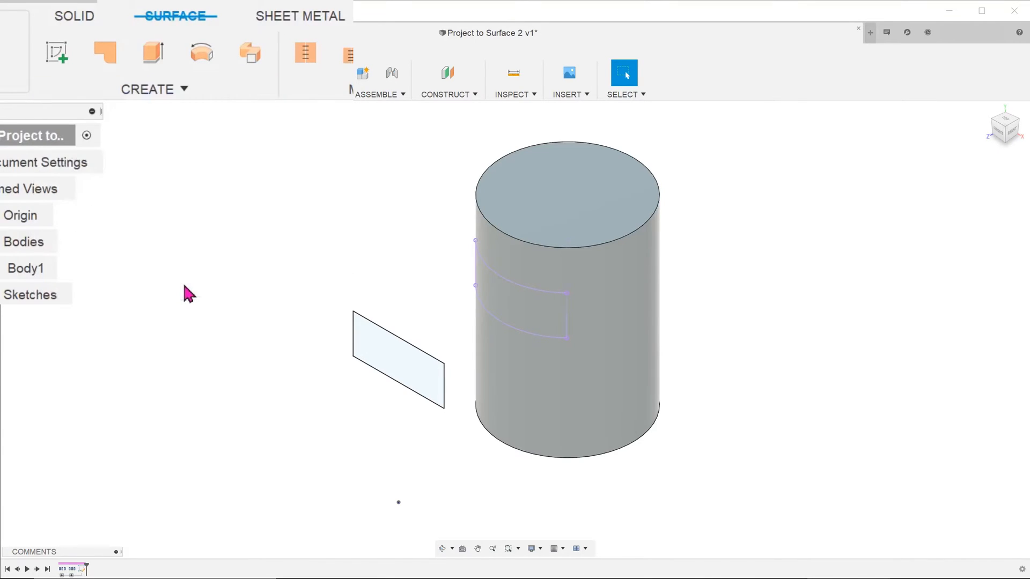
pyautogui.click(124, 73)
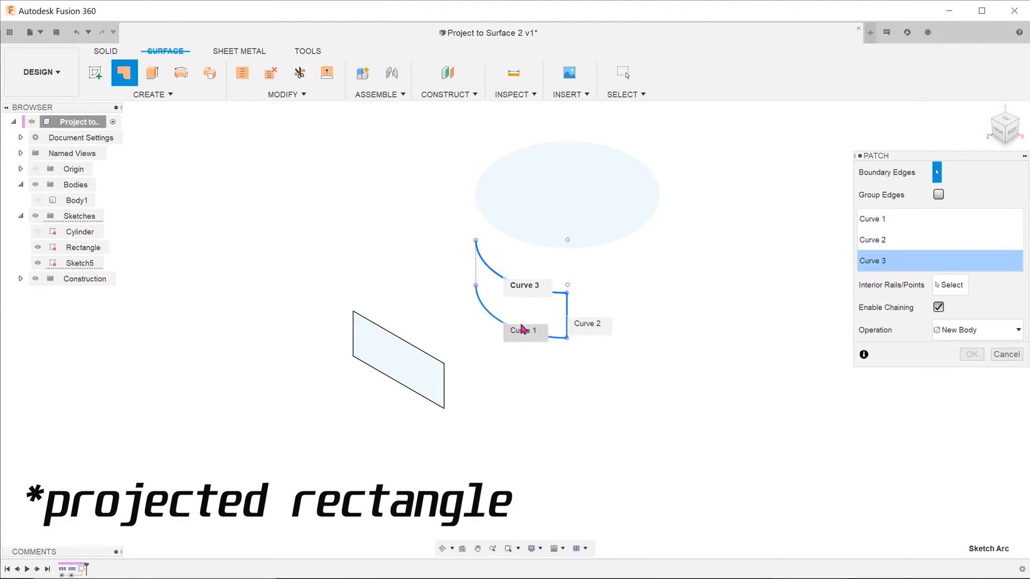
pyautogui.click(484, 256)
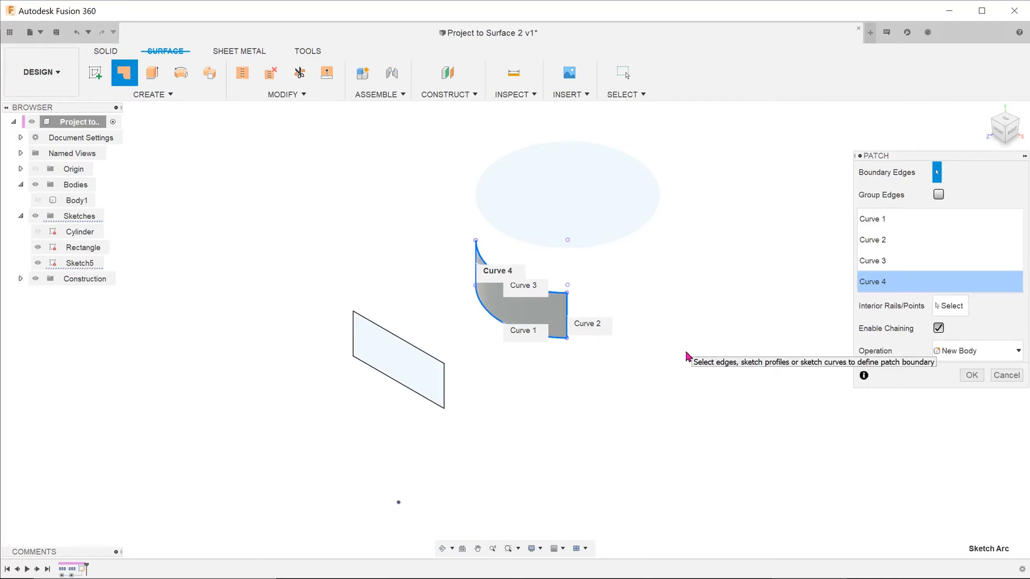
pyautogui.moveTo(956, 367)
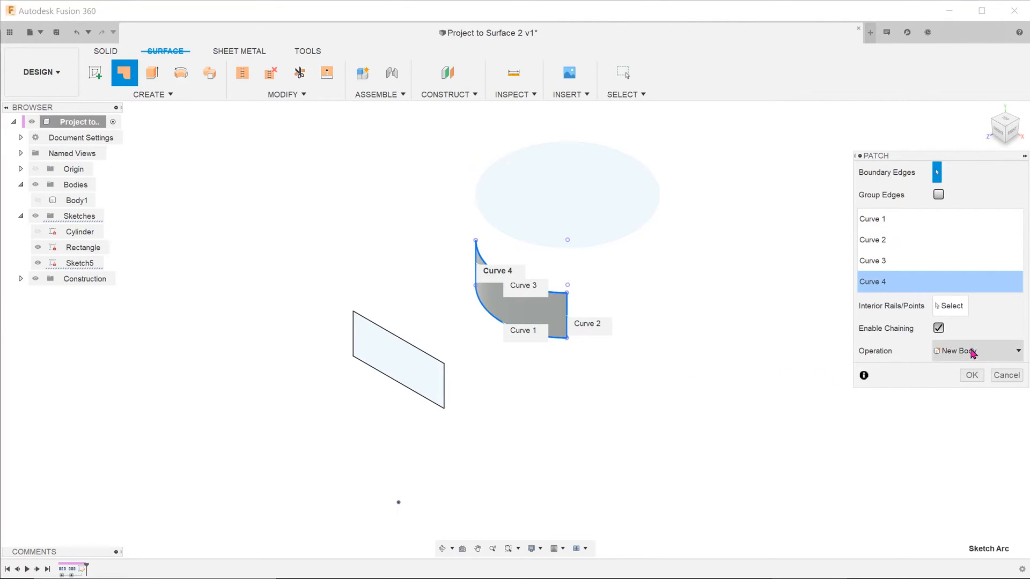
pyautogui.click(971, 375)
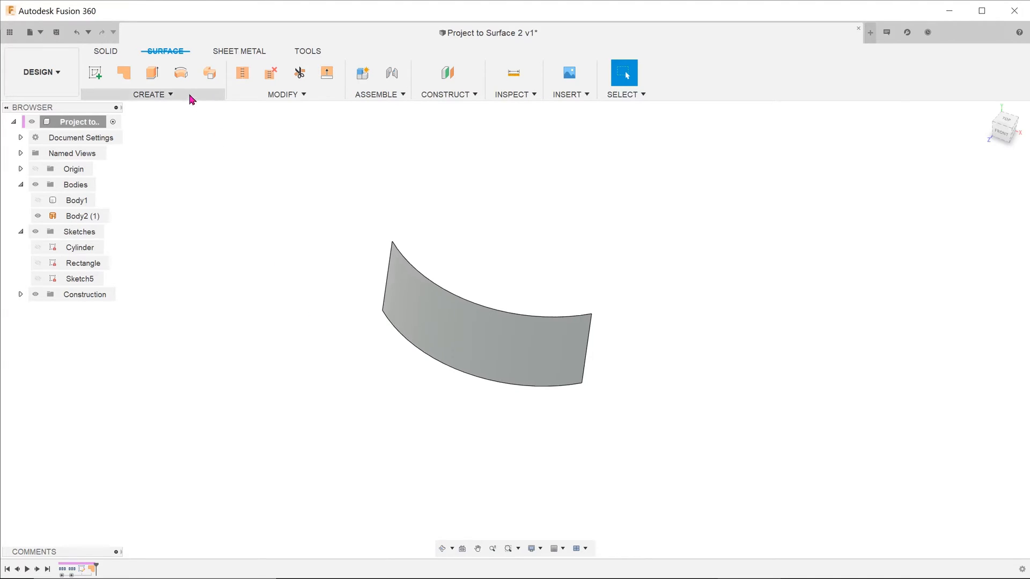
# Browse the surface Create features, then revert the design to the cylinder and Rectangle sketch.
pyautogui.click(152, 94)
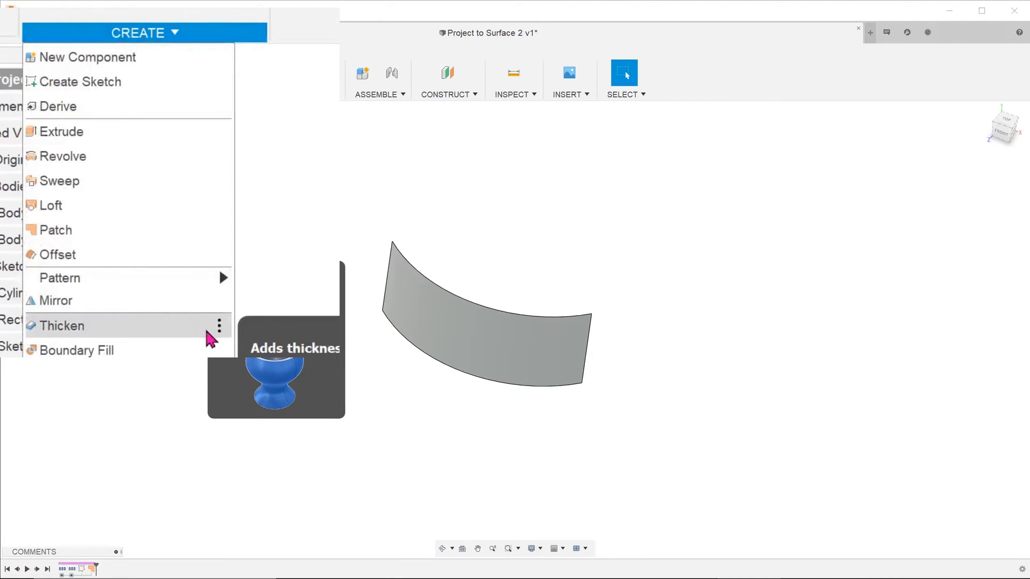
pyautogui.click(63, 325)
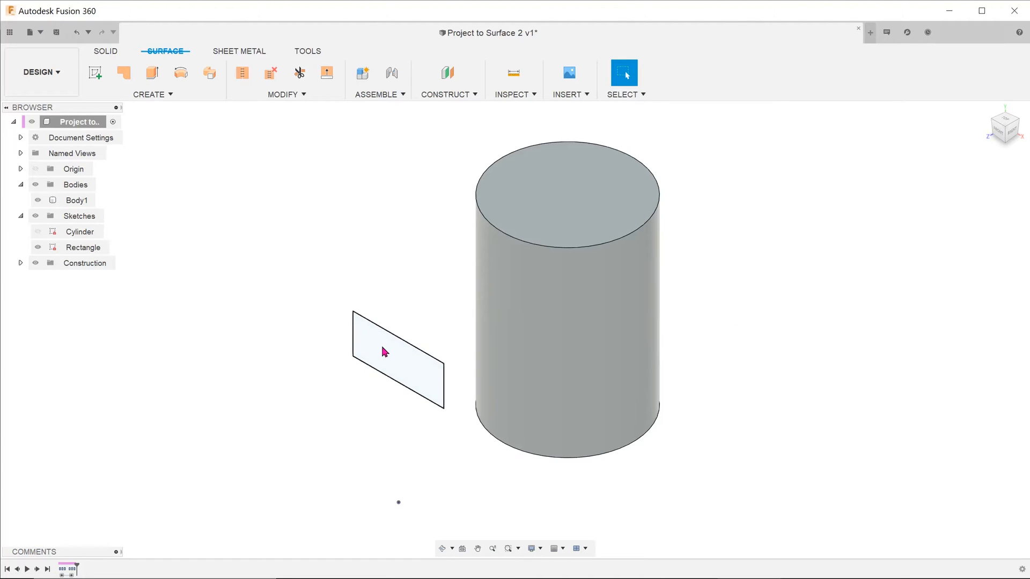
# Extrude the rectangle 9 mm with Start set to From Object on the cylinder, joined.
pyautogui.click(397, 361)
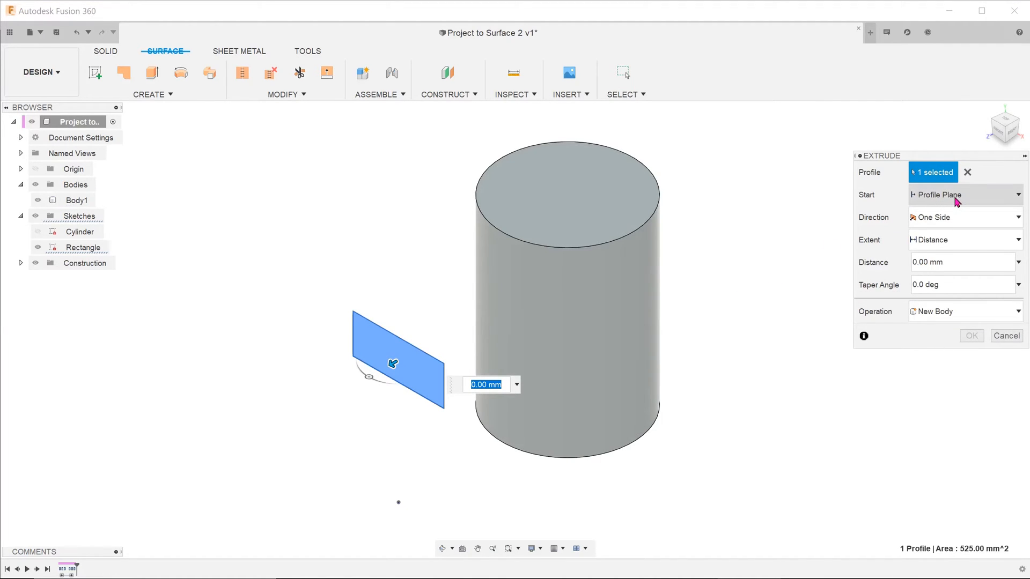
pyautogui.click(963, 194)
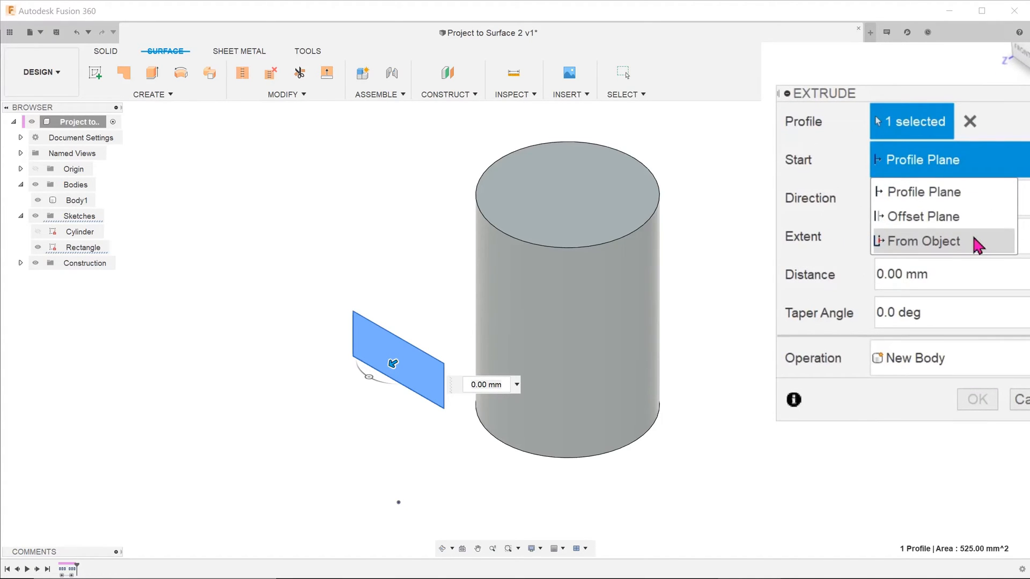
pyautogui.click(926, 241)
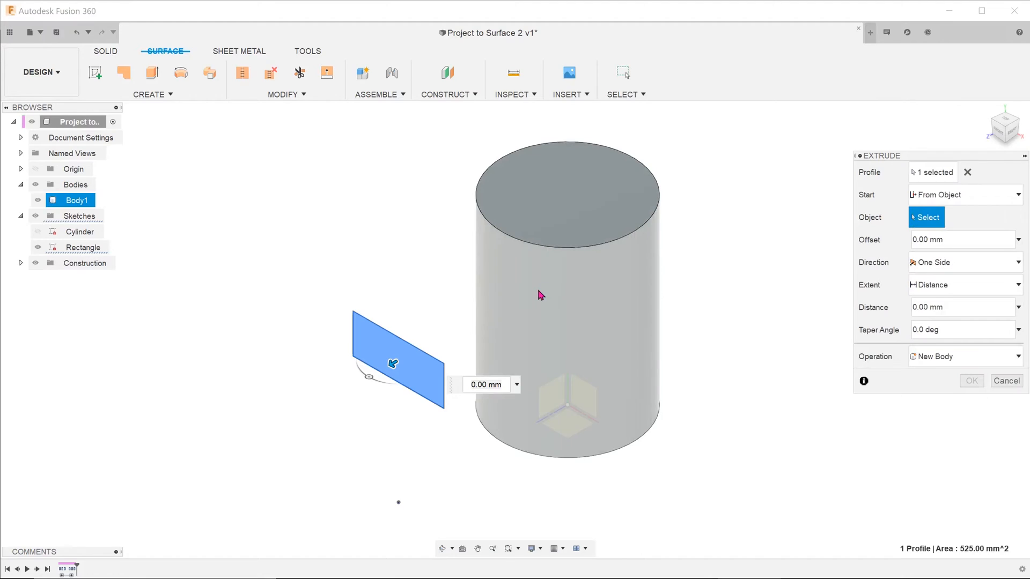
pyautogui.click(564, 302)
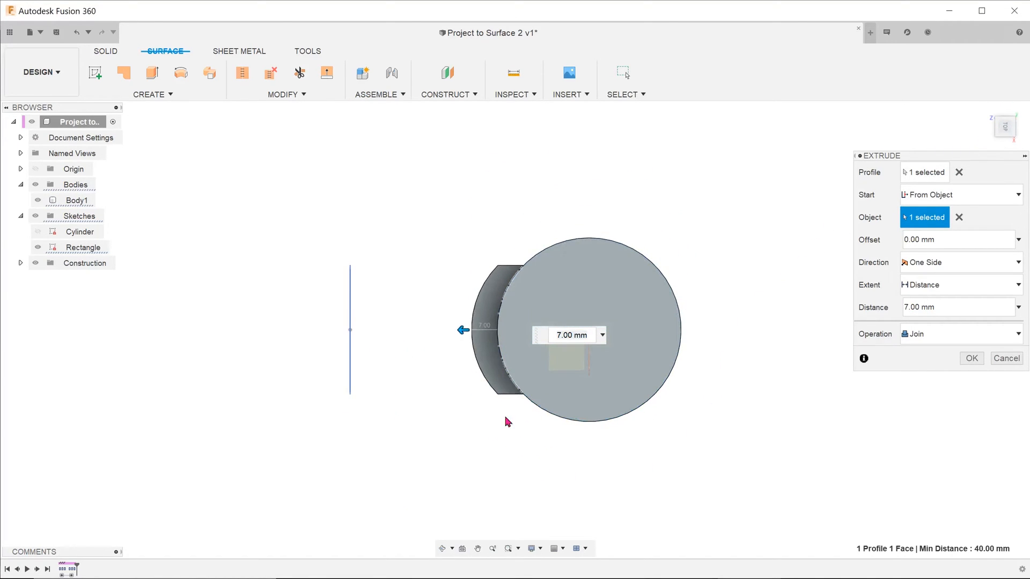
pyautogui.moveTo(462, 328); pyautogui.dragTo(463, 328)
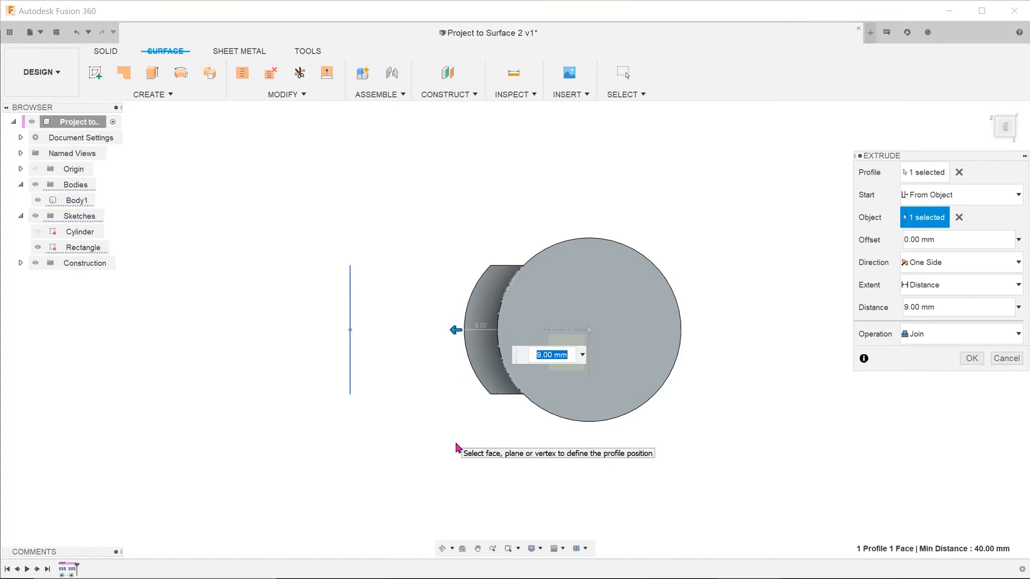
pyautogui.moveTo(428, 450)
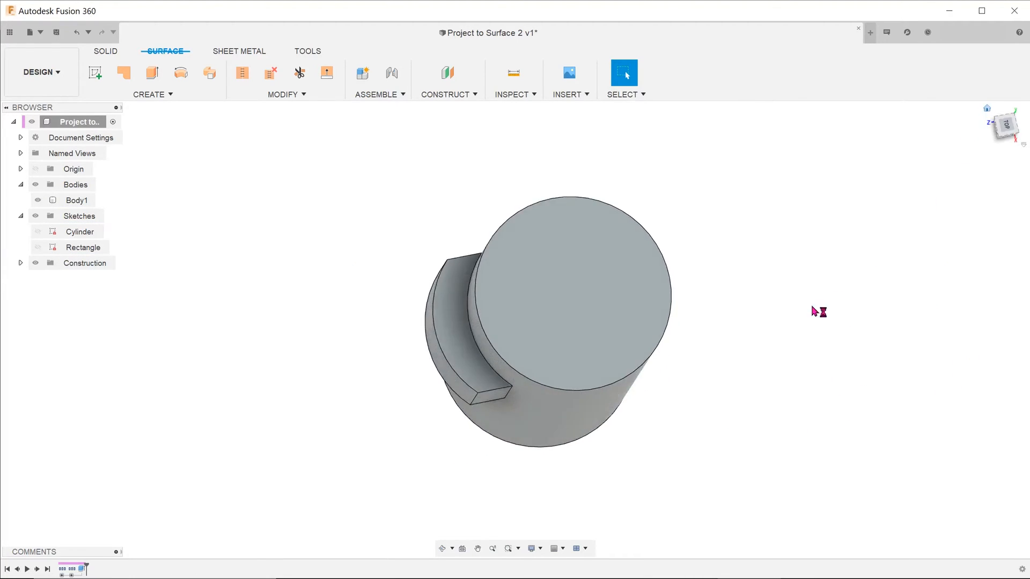
# Orbit the model to view the block joined to the cylinder's side.
pyautogui.moveTo(817, 312); pyautogui.dragTo(767, 342)
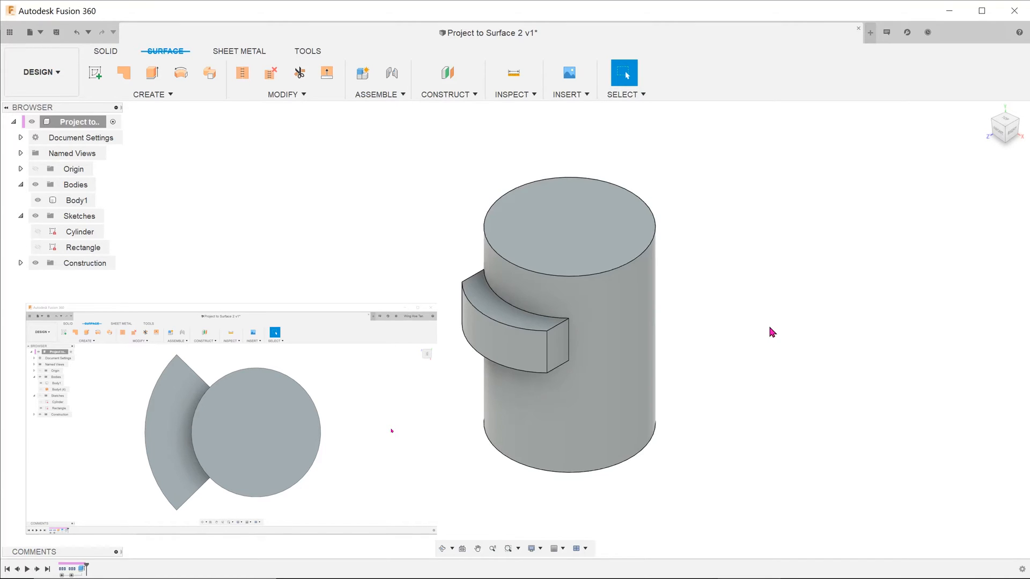
pyautogui.moveTo(1027, 378)
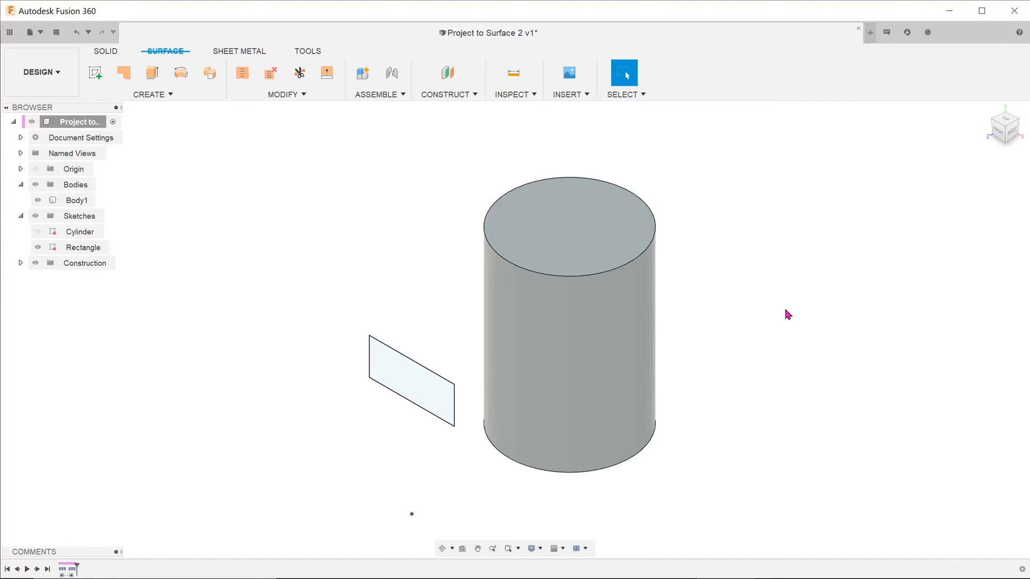
# Split the cylinder's curved face using the rectangle as the splitting tool.
pyautogui.click(285, 93)
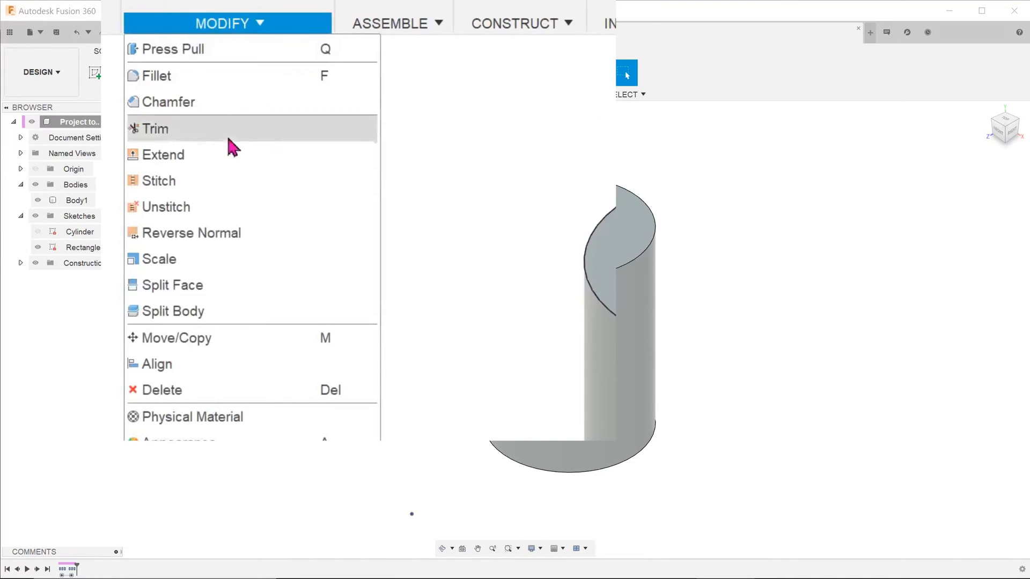
pyautogui.click(174, 284)
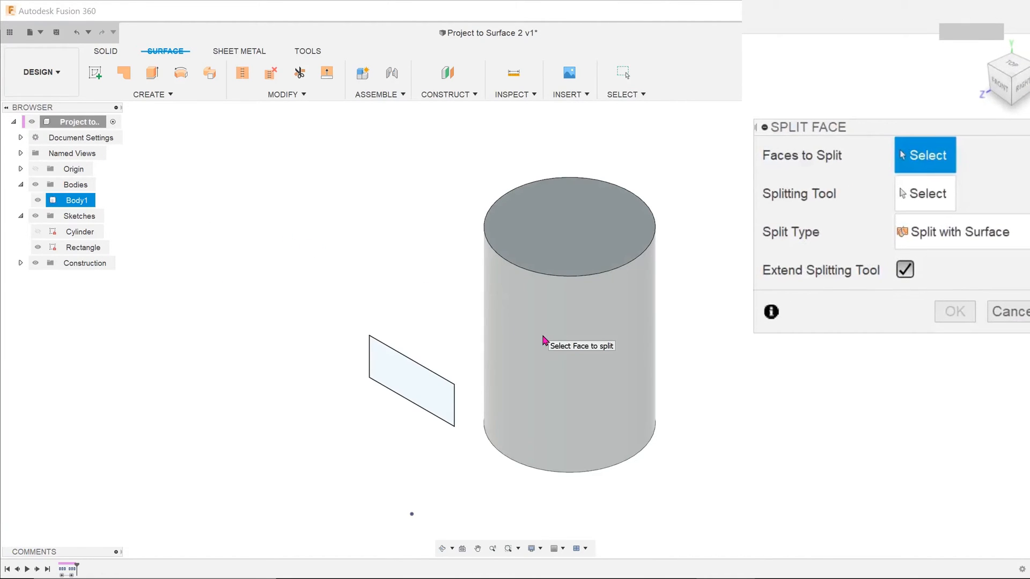
pyautogui.click(545, 340)
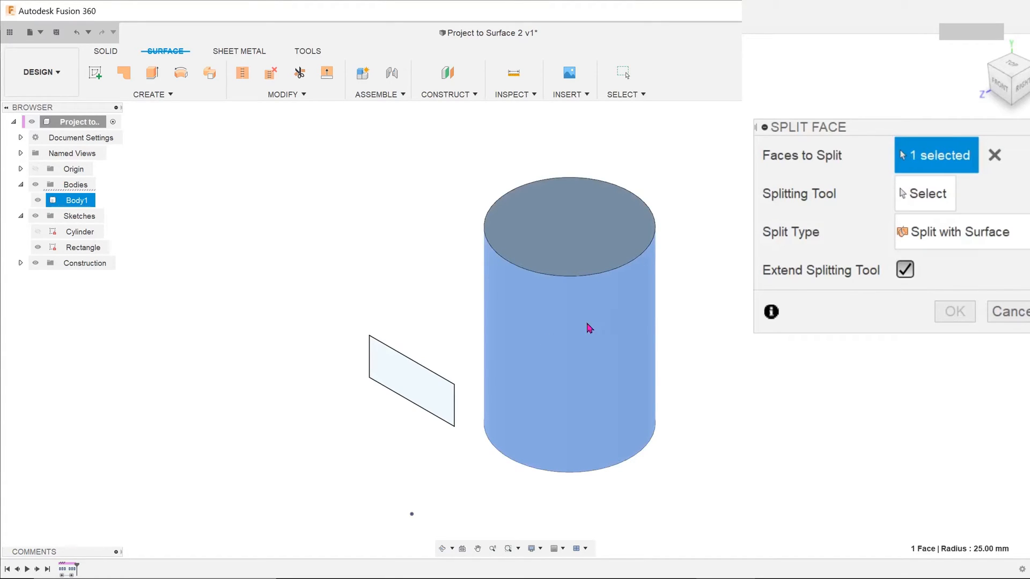
pyautogui.click(924, 194)
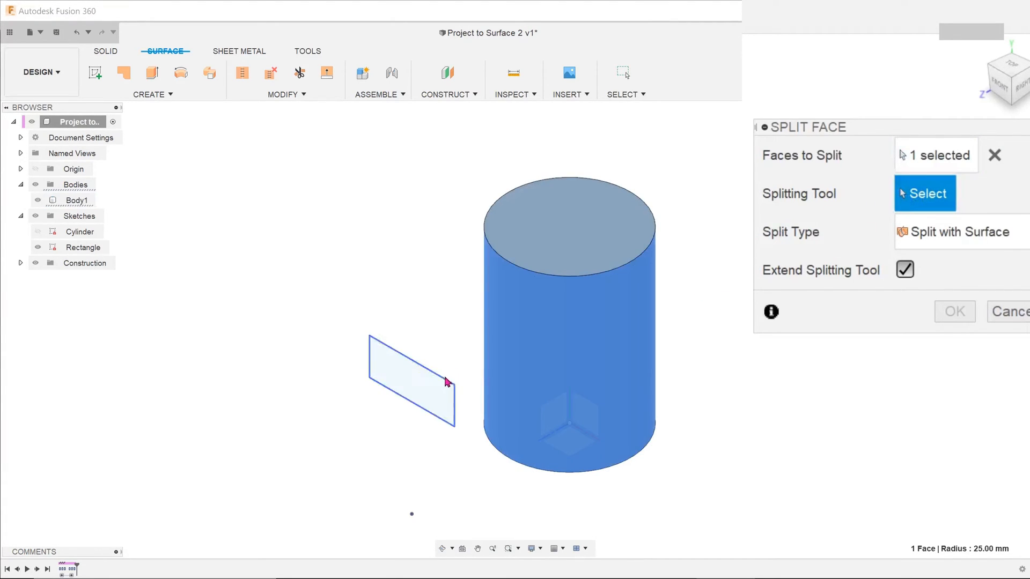
pyautogui.click(410, 381)
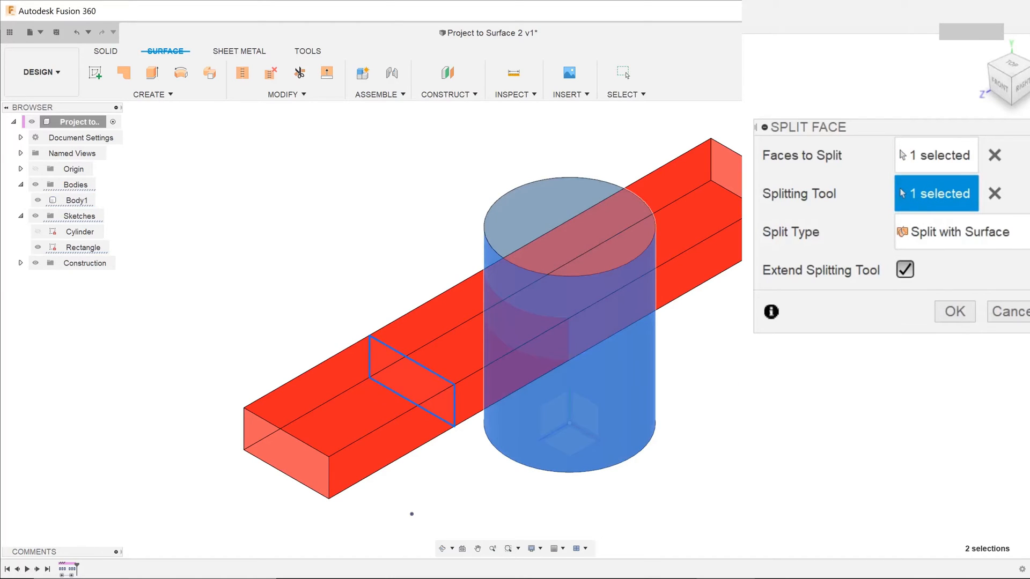
pyautogui.click(956, 231)
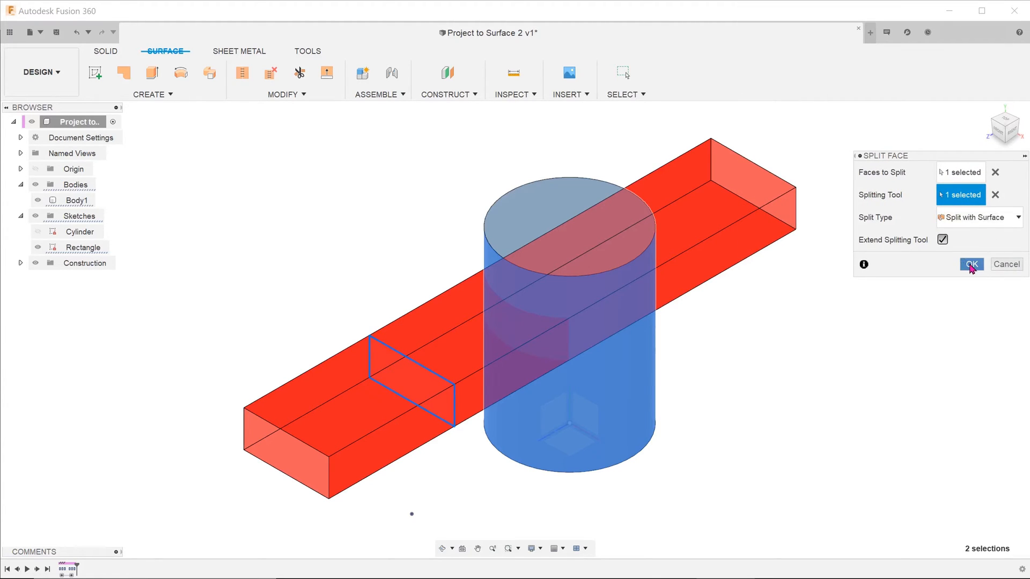
pyautogui.click(971, 264)
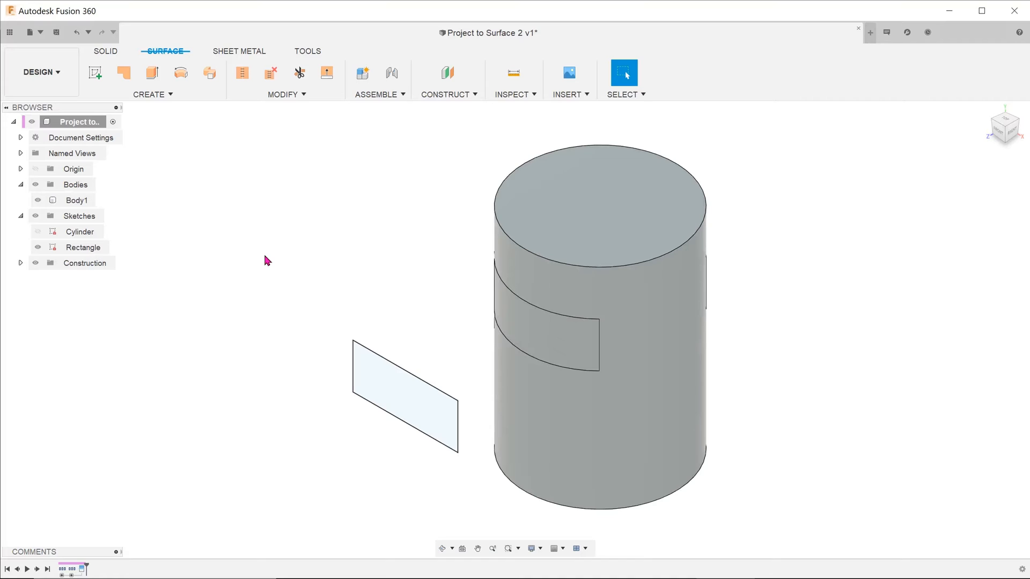
# Press Pull the split rectangular face outward by 8.00 mm.
pyautogui.click(282, 94)
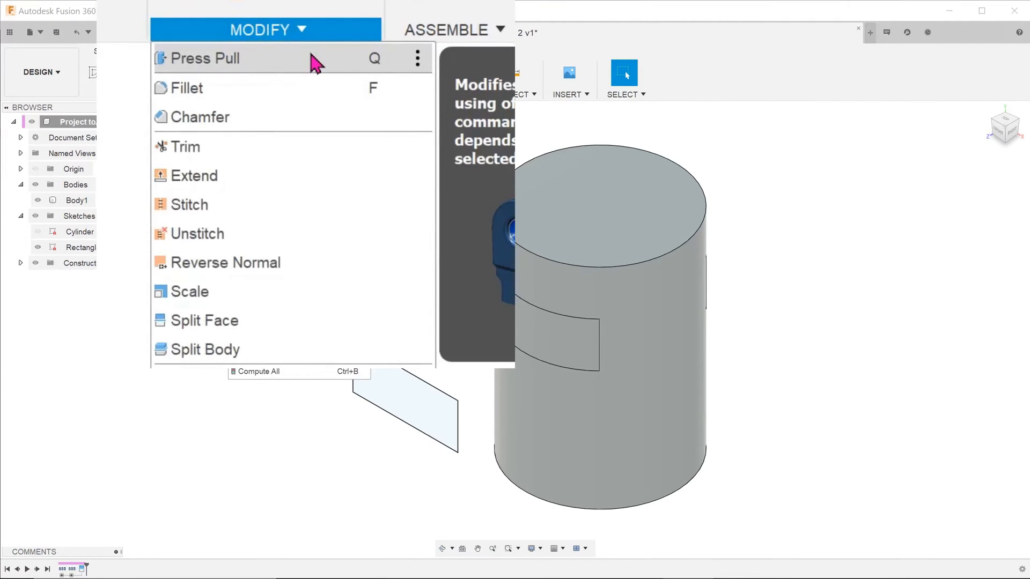
pyautogui.click(205, 58)
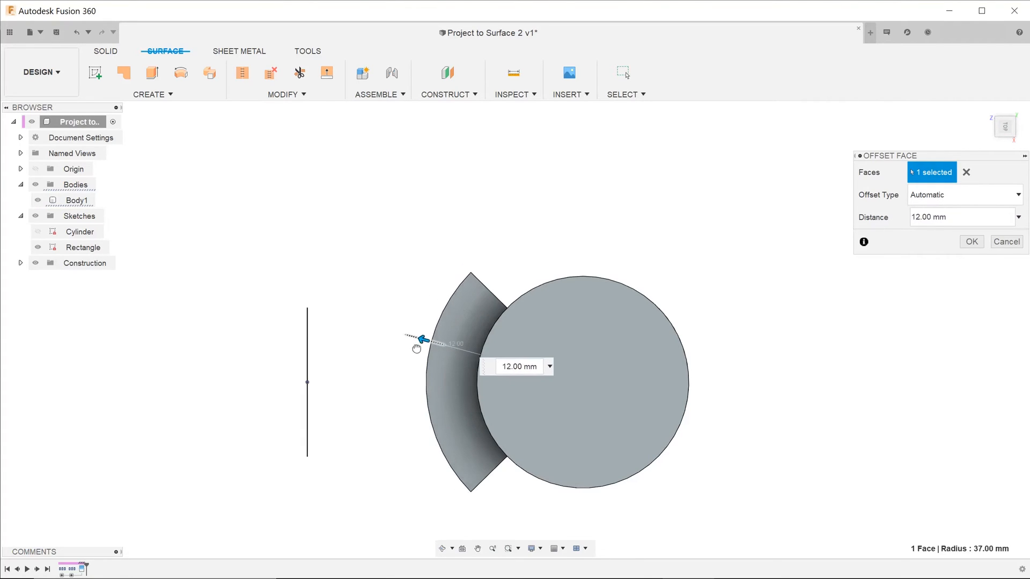
pyautogui.write('8.00 mm')
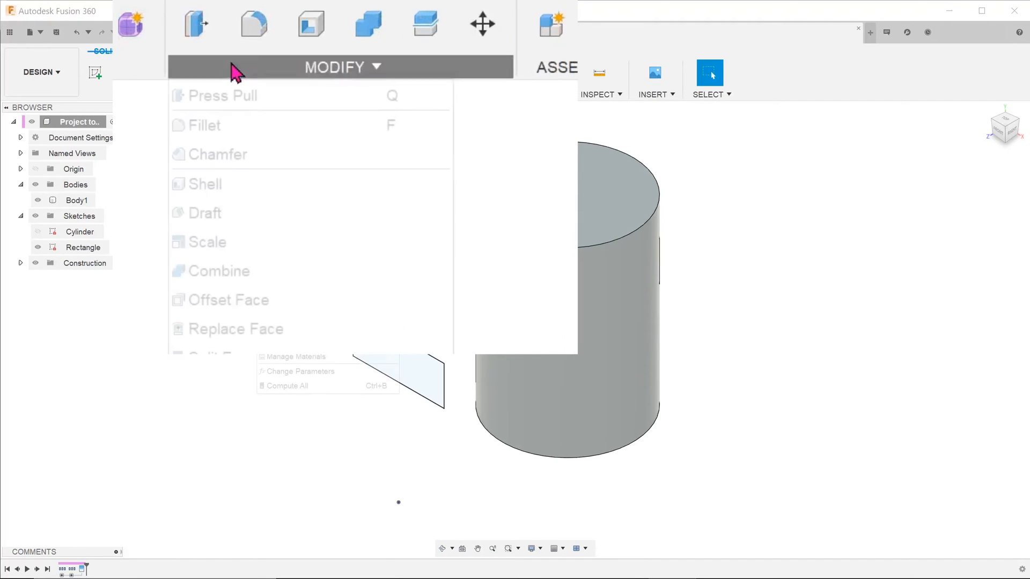
pyautogui.moveTo(334, 303)
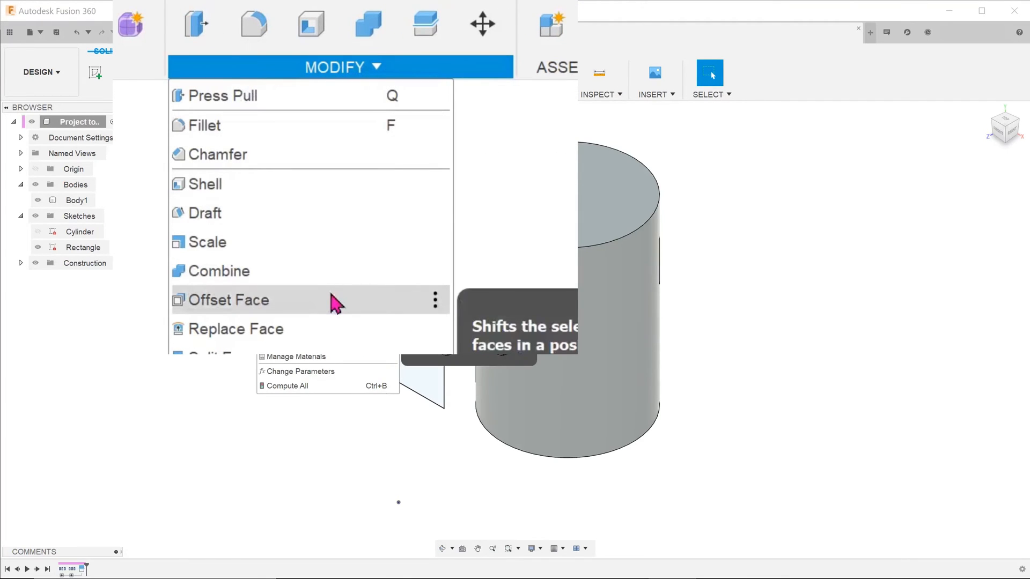
# Offset the split rectangle face of the cylinder outward by 12 mm.
pyautogui.click(229, 299)
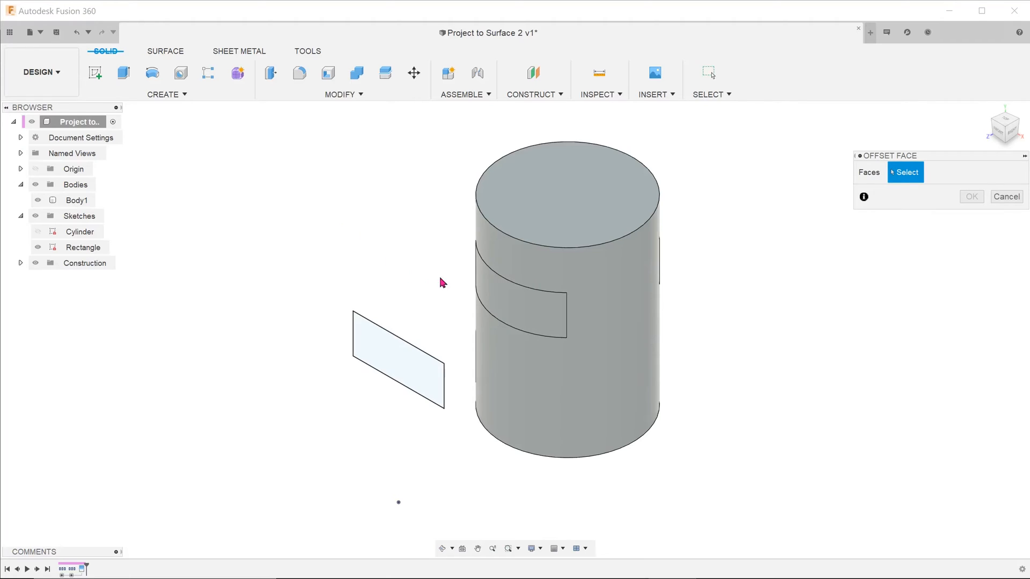
pyautogui.click(519, 295)
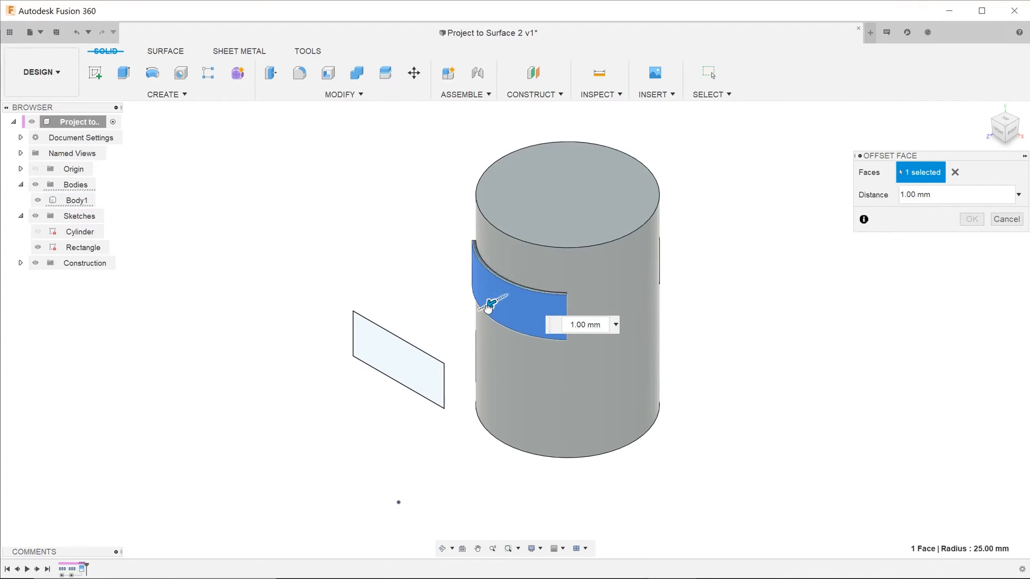
pyautogui.write('12.00 mm')
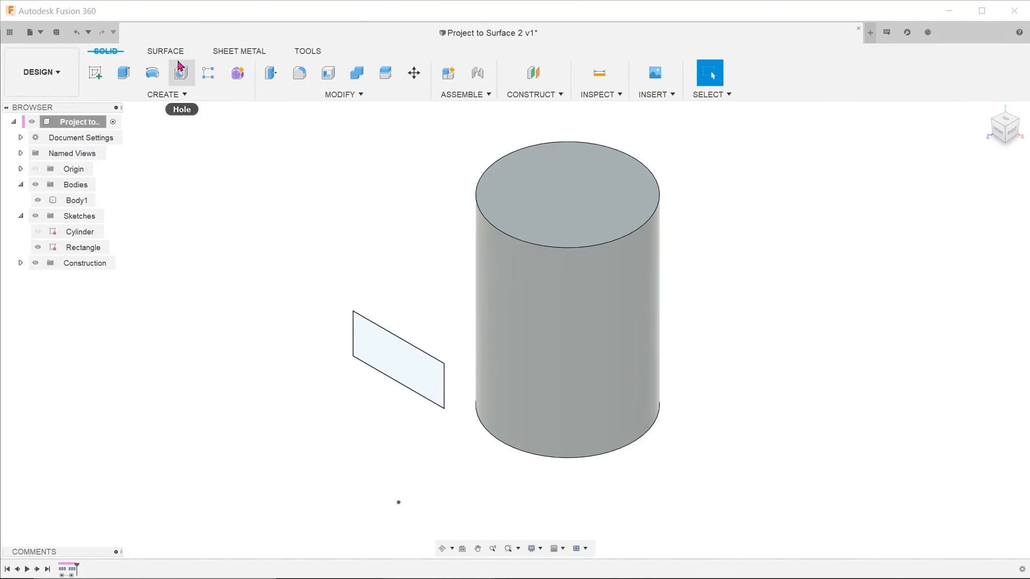
# Surface-extrude the rectangle profile -56 mm through the cylinder as new body Body4.
pyautogui.click(167, 94)
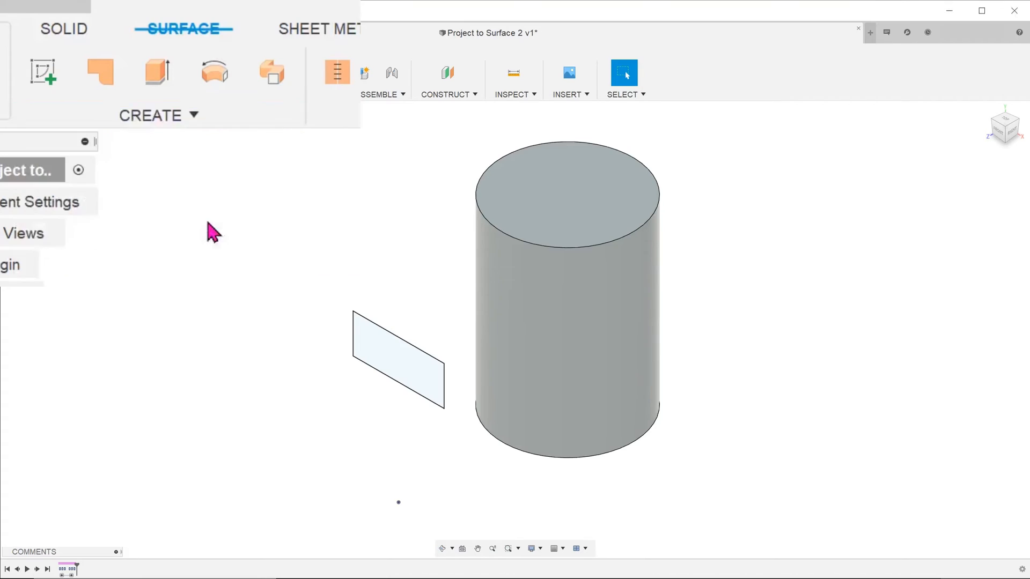
pyautogui.click(152, 72)
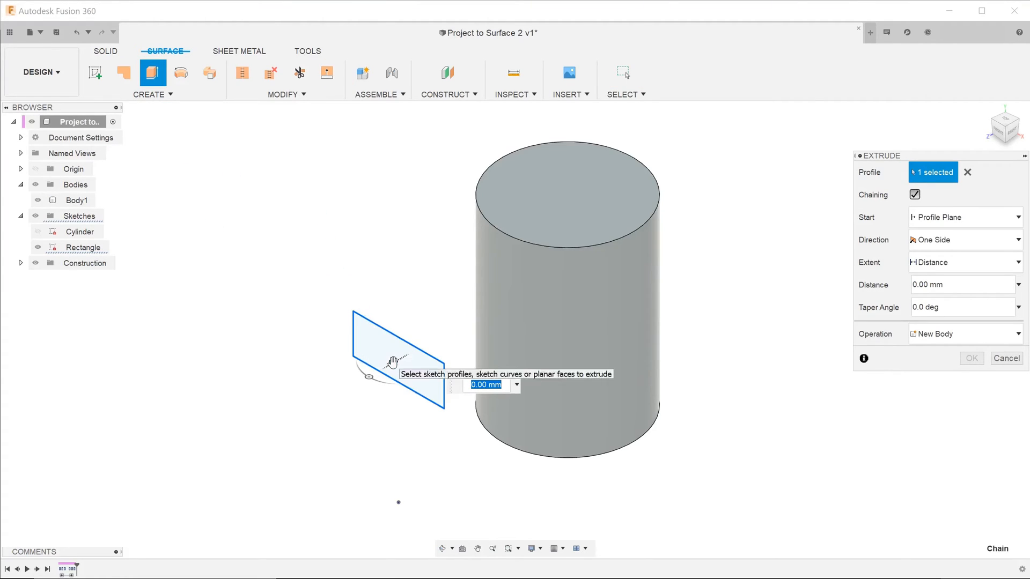
pyautogui.moveTo(421, 354); pyautogui.dragTo(492, 302)
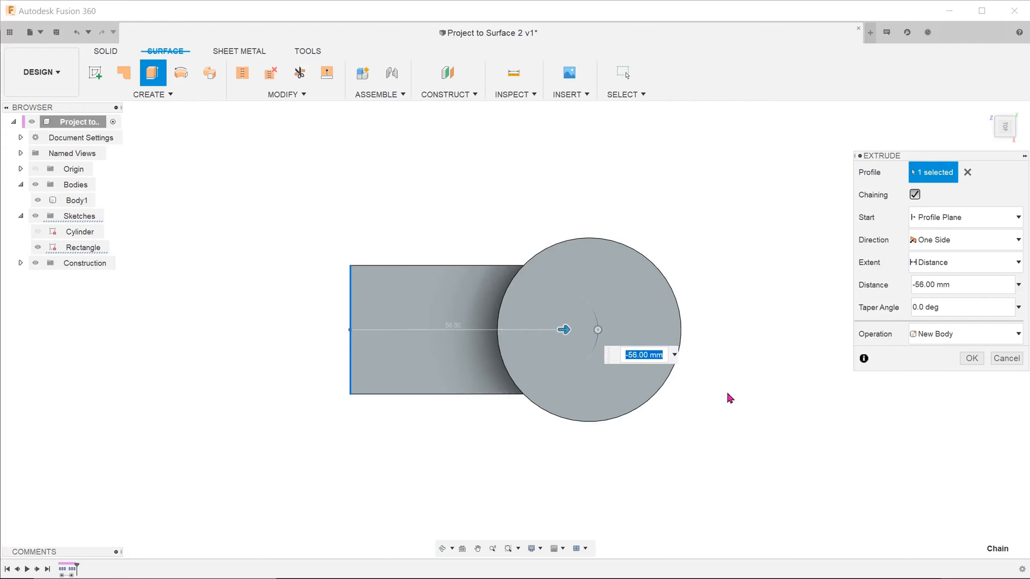
pyautogui.click(970, 358)
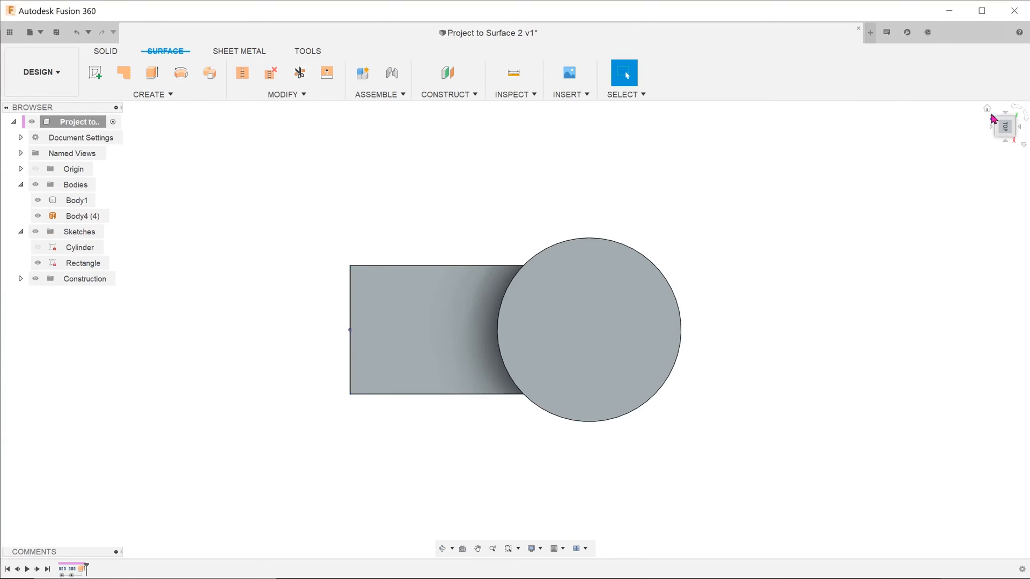
# Split the cylinder's side face with the Body4 surface using the Split with Surface type.
pyautogui.click(286, 94)
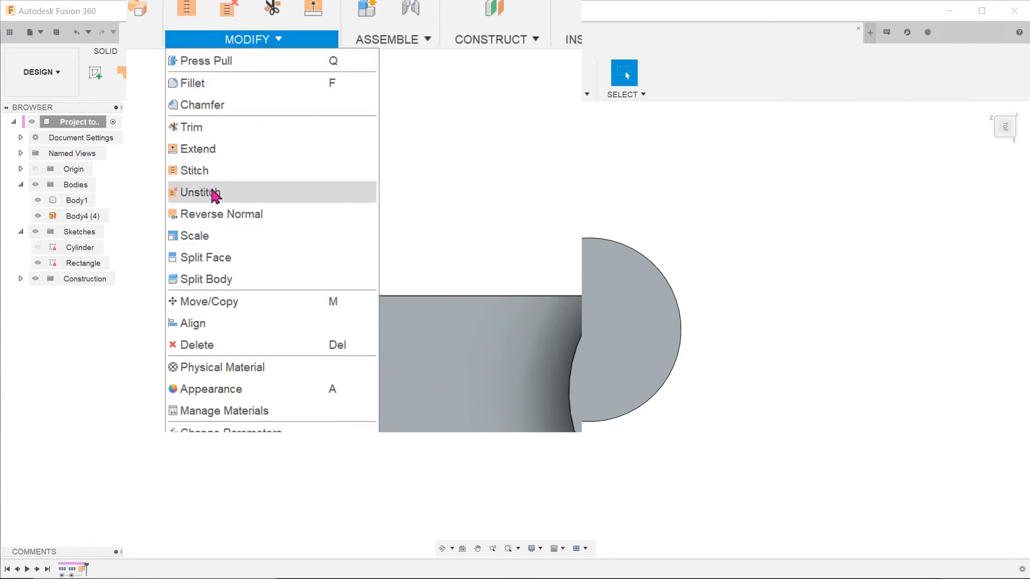
pyautogui.click(206, 257)
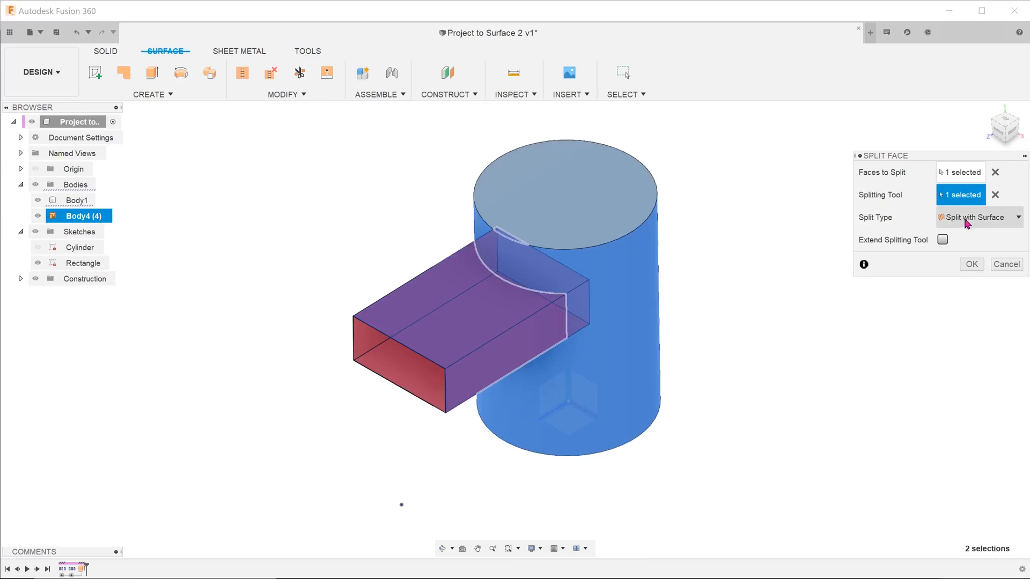
pyautogui.click(978, 217)
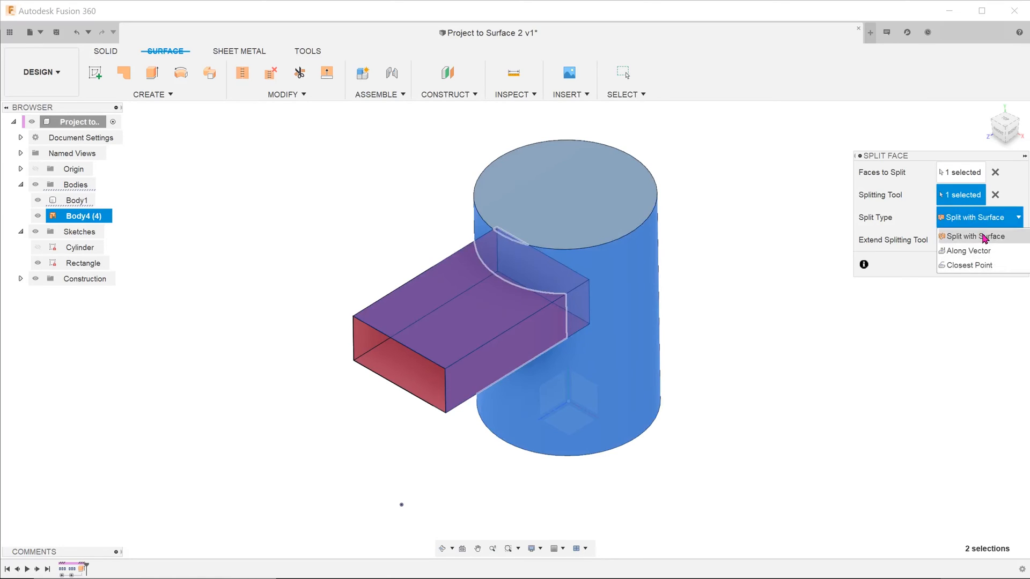
pyautogui.click(978, 236)
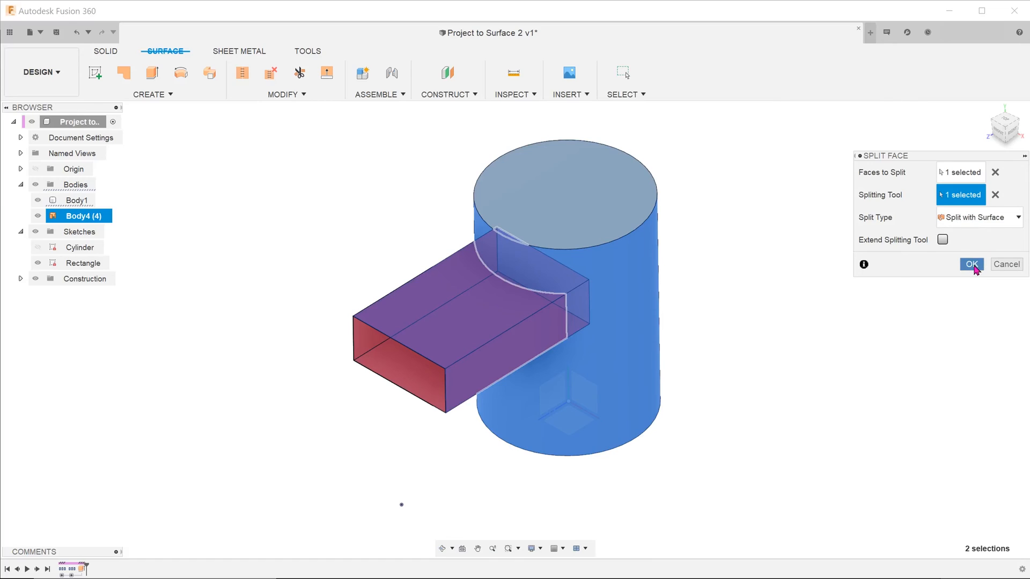
pyautogui.click(971, 264)
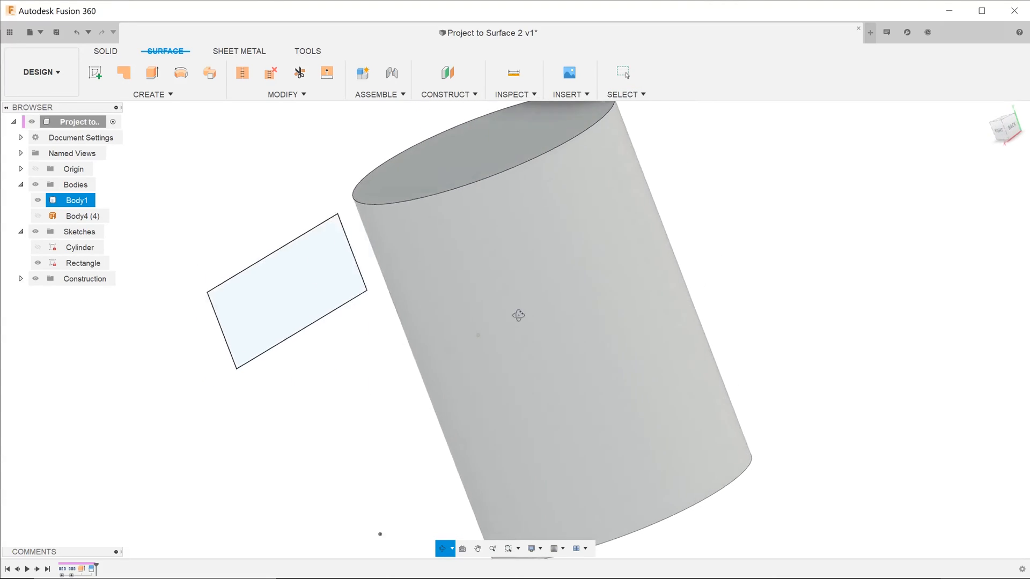
pyautogui.moveTo(518, 316); pyautogui.dragTo(544, 318)
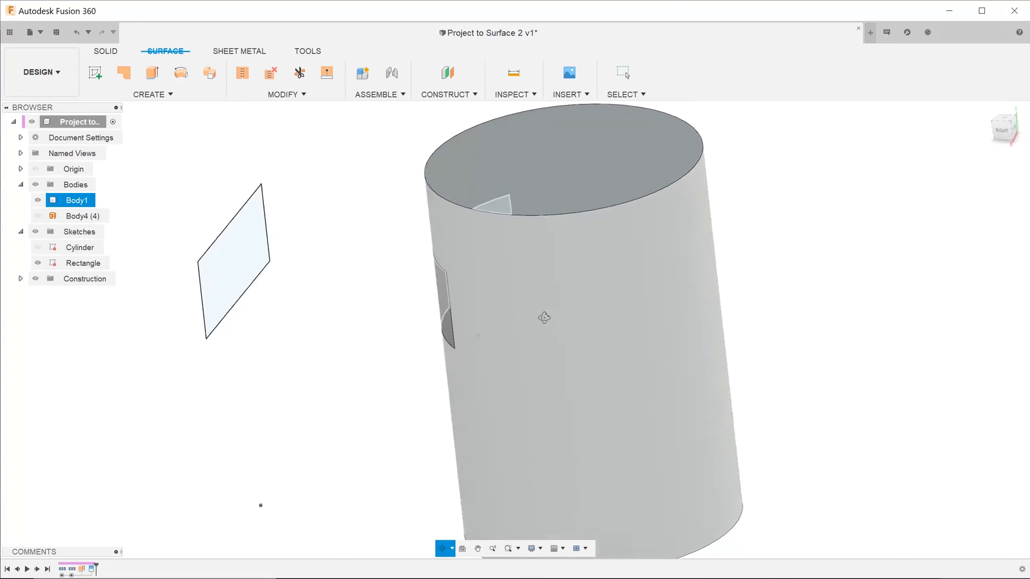
pyautogui.moveTo(544, 318); pyautogui.dragTo(581, 323)
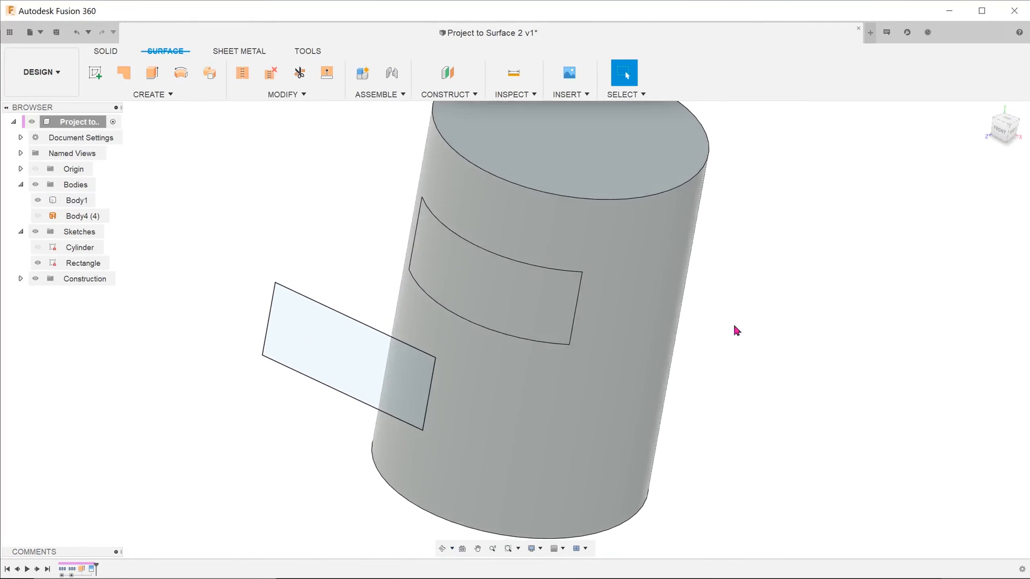
pyautogui.moveTo(799, 310)
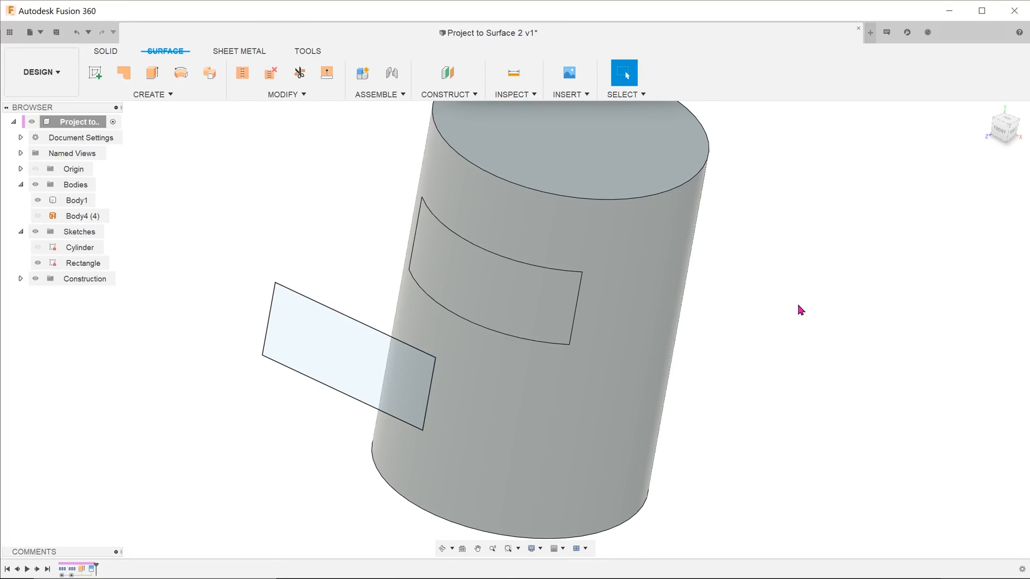
# Switch to the curved-surface demo design and split the wavy body's top face with its surface.
pyautogui.click(496, 299)
pyautogui.write('spl')
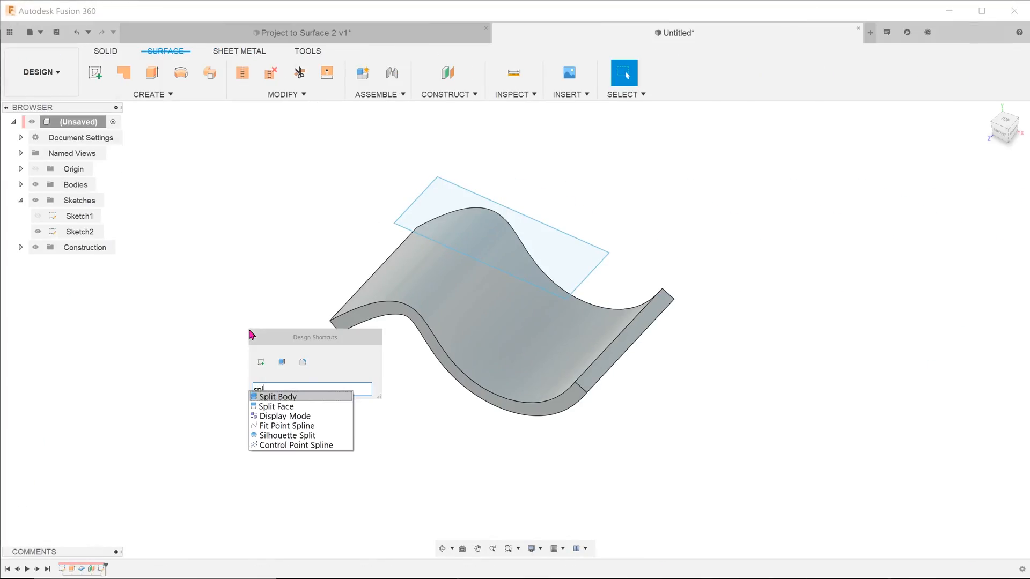
pyautogui.click(277, 406)
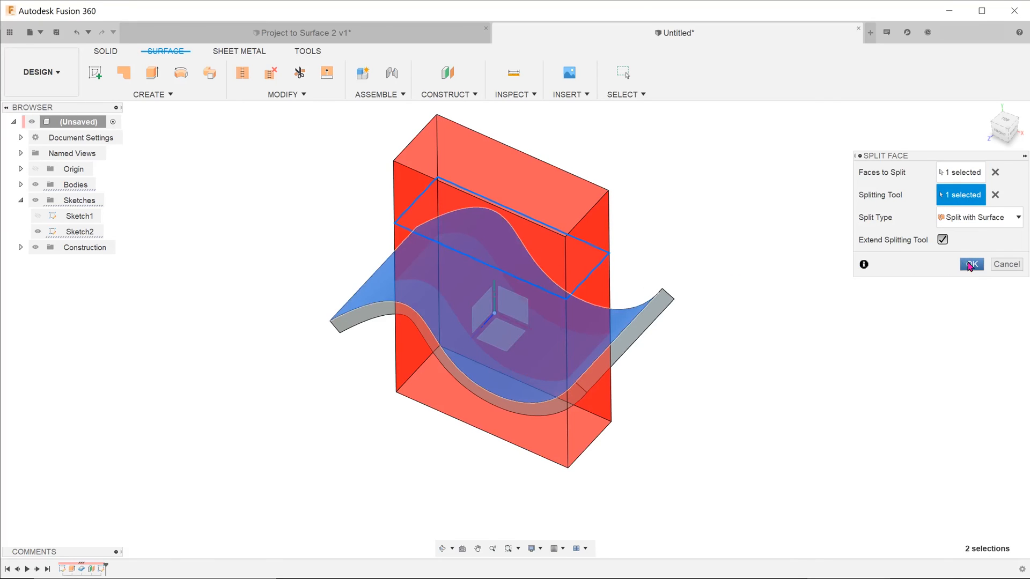
pyautogui.click(971, 264)
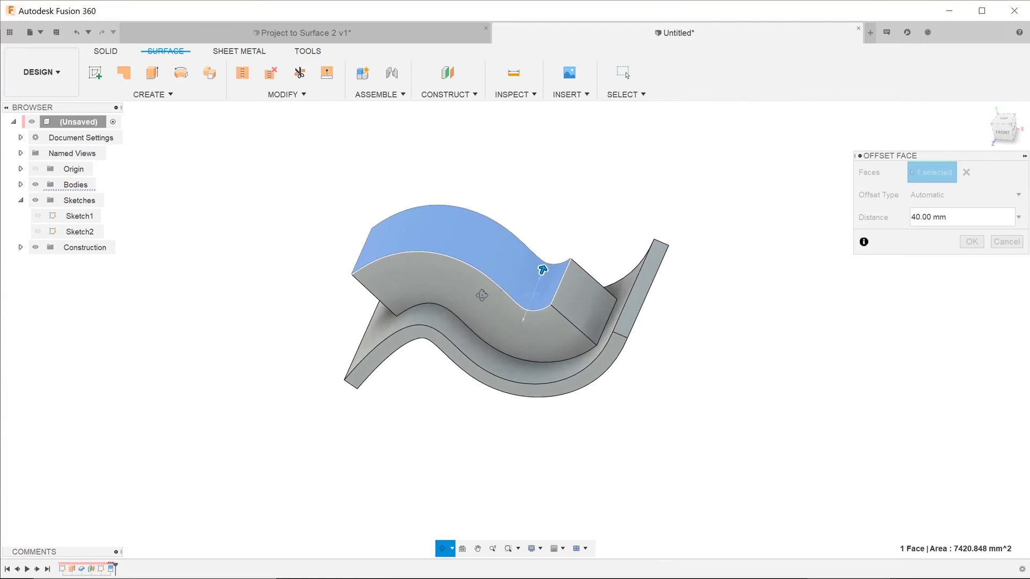
# Offset the split face 40 mm, then set Sketch2's extrusion to start From Object.
pyautogui.click(1005, 241)
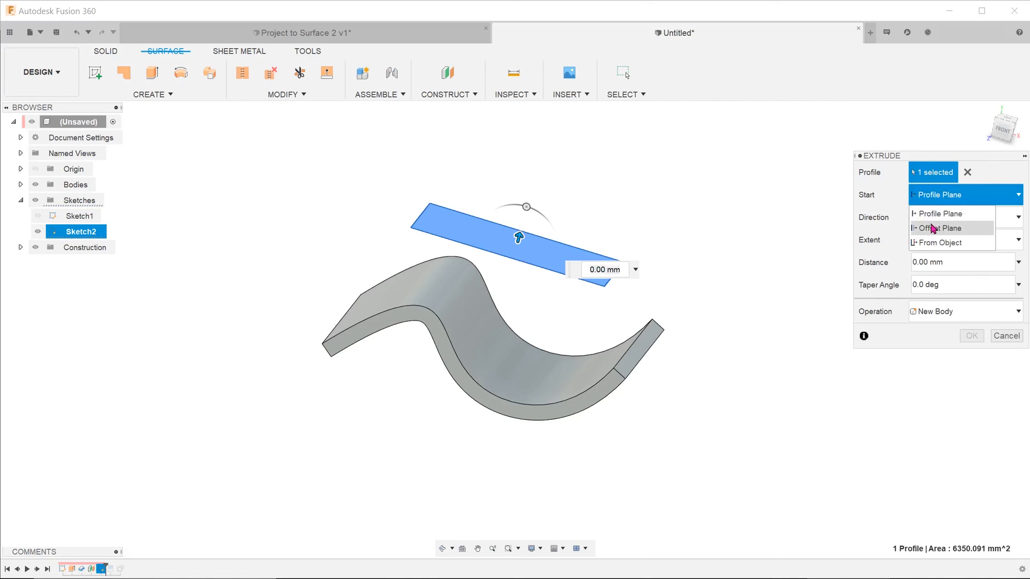
pyautogui.click(940, 242)
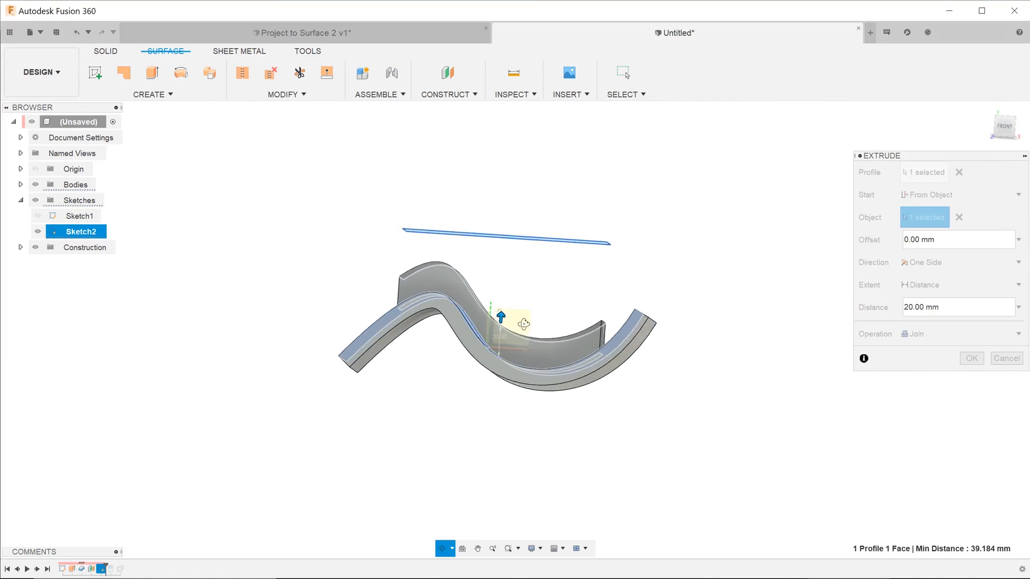